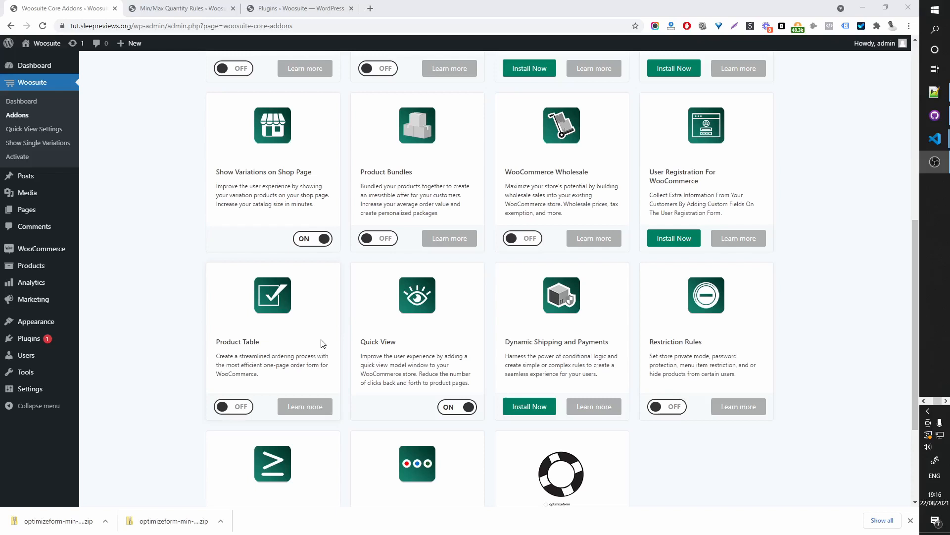
mouse_move(336, 269)
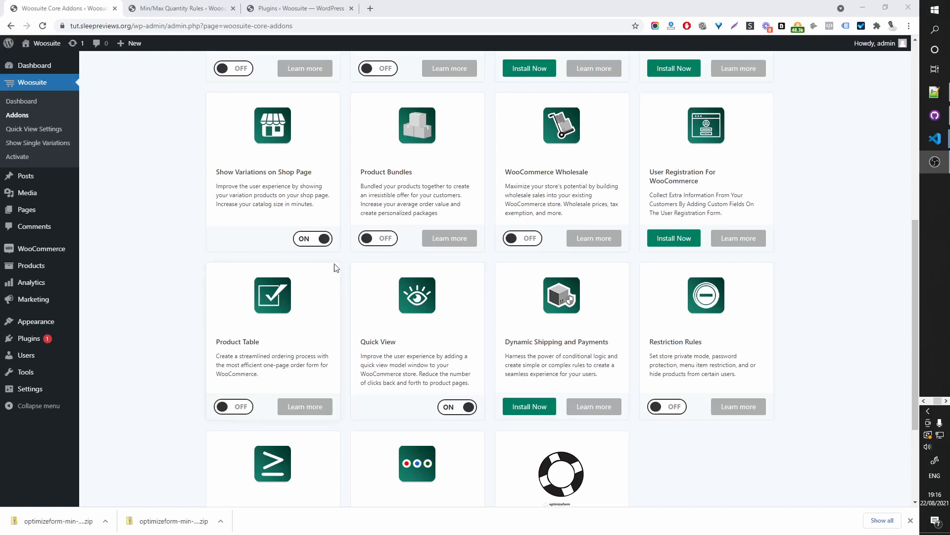
mouse_move(256, 168)
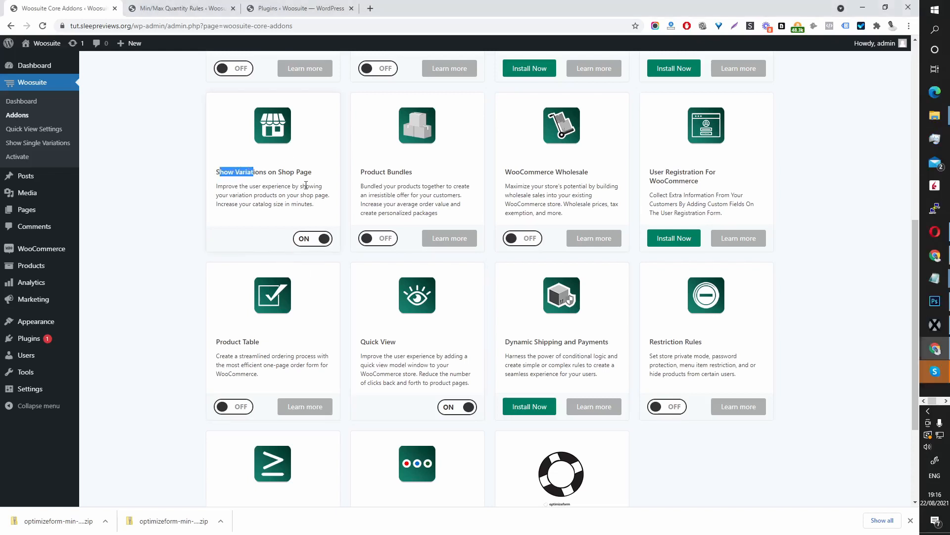
mouse_move(320, 257)
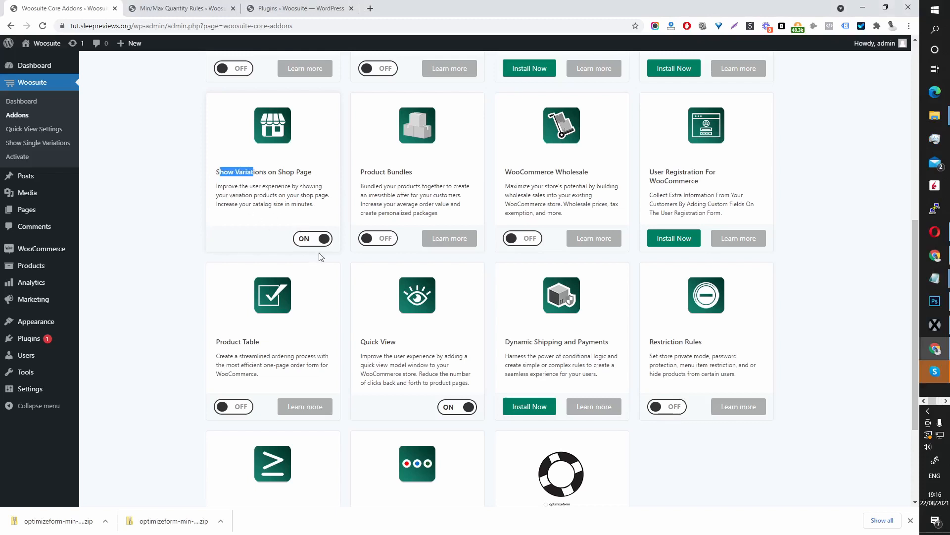
mouse_move(54, 149)
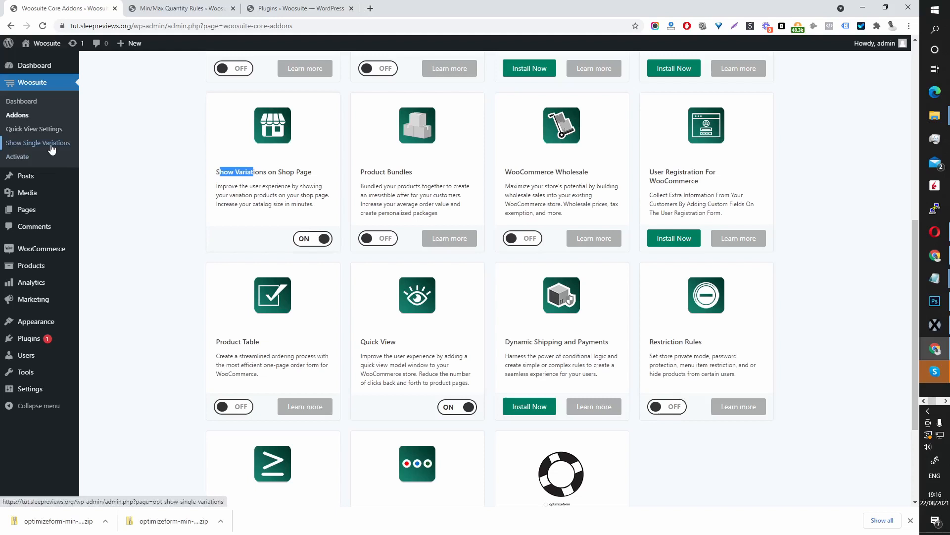
Step: Show the Woosuite Show Single Variations settings with titles inheriting the parent title
click(38, 143)
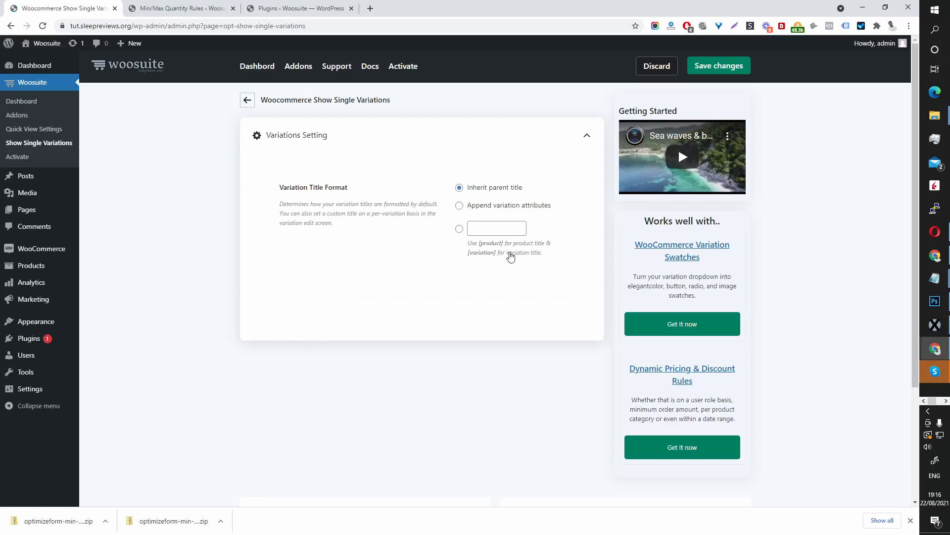
mouse_move(288, 197)
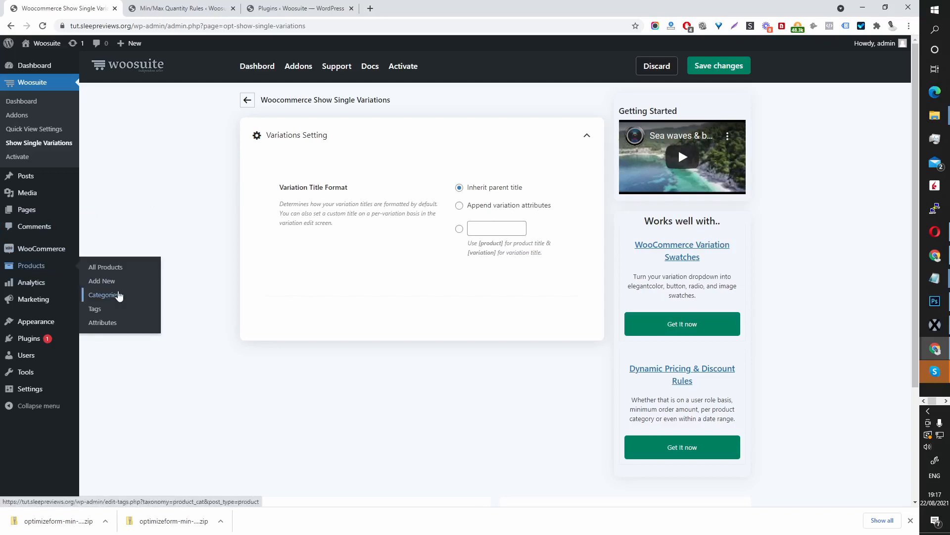
mouse_move(49, 272)
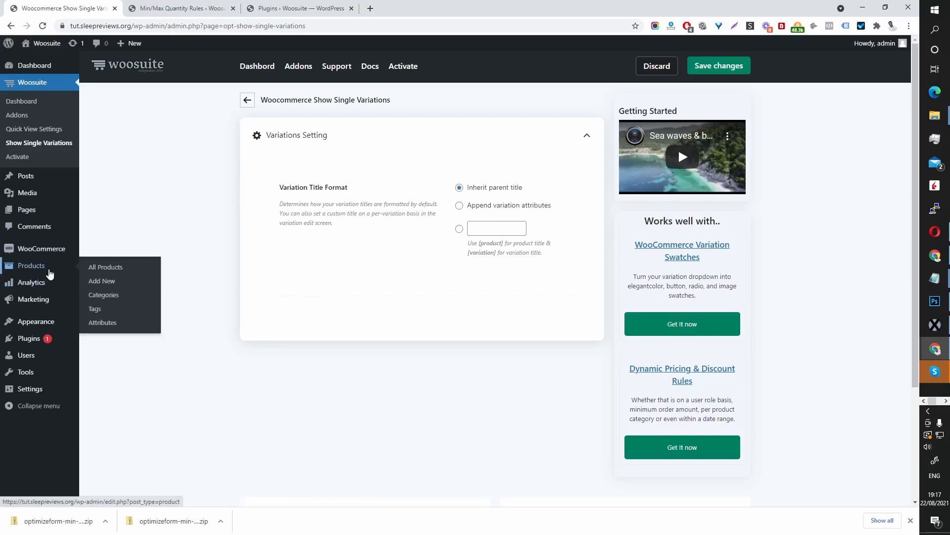
mouse_move(106, 266)
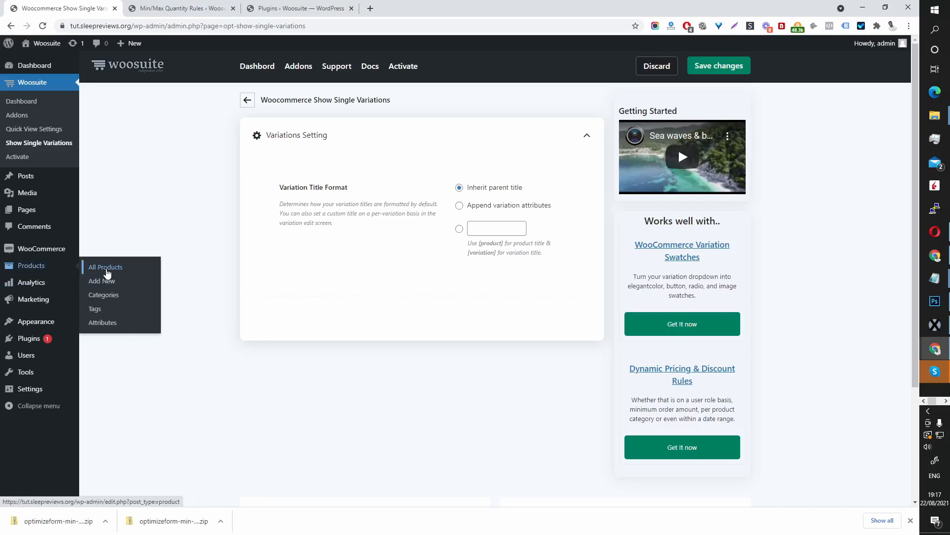
Step: Filter All Products by Variable product so only V-Neck T-Shirt and Hoodie remain
click(105, 266)
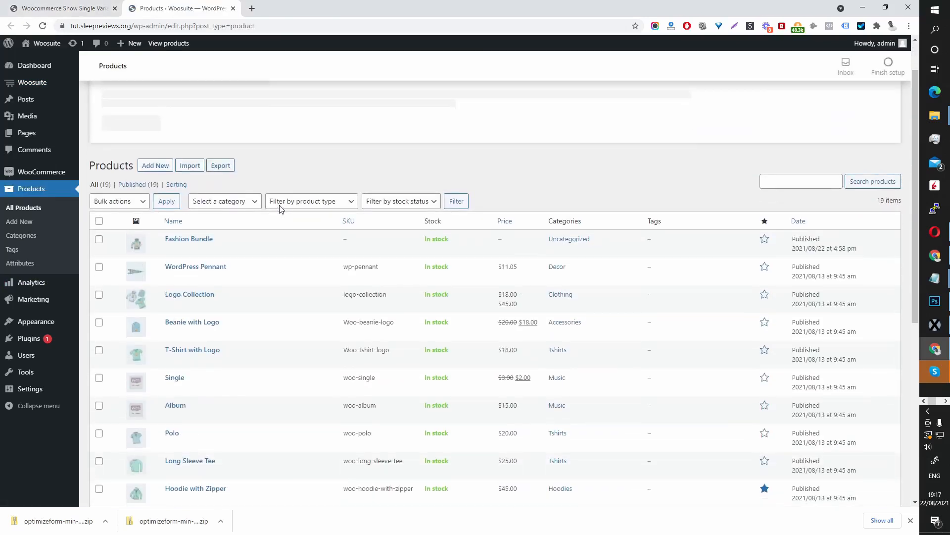
scroll(down, 3)
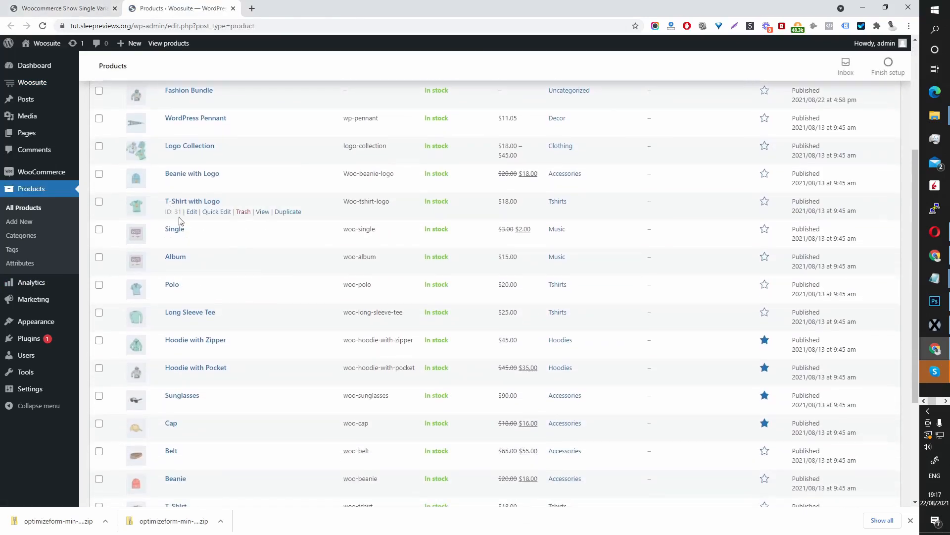
scroll(up, 3)
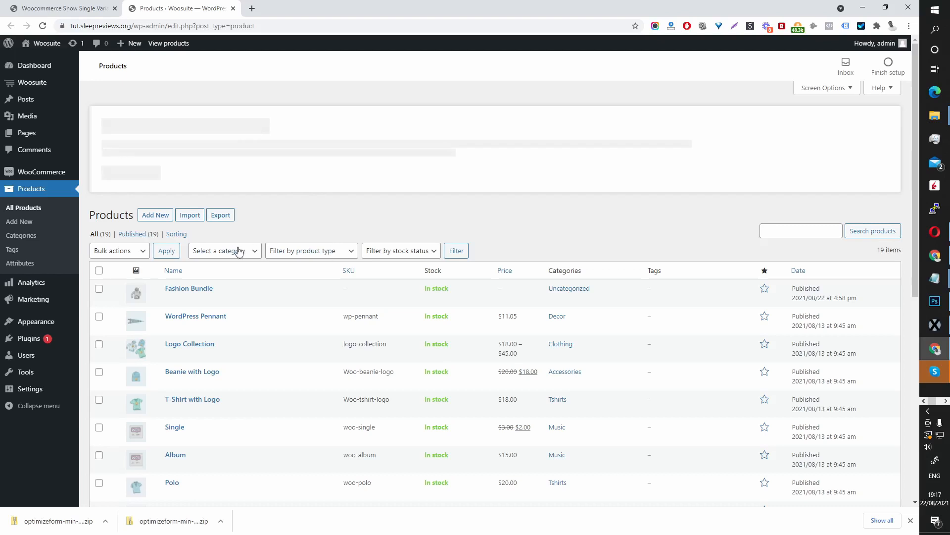
click(311, 252)
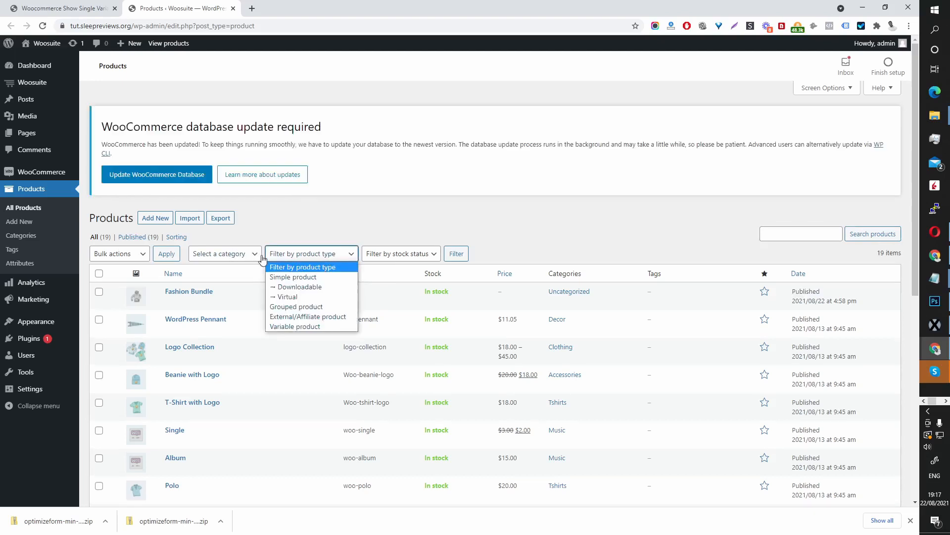
mouse_move(304, 325)
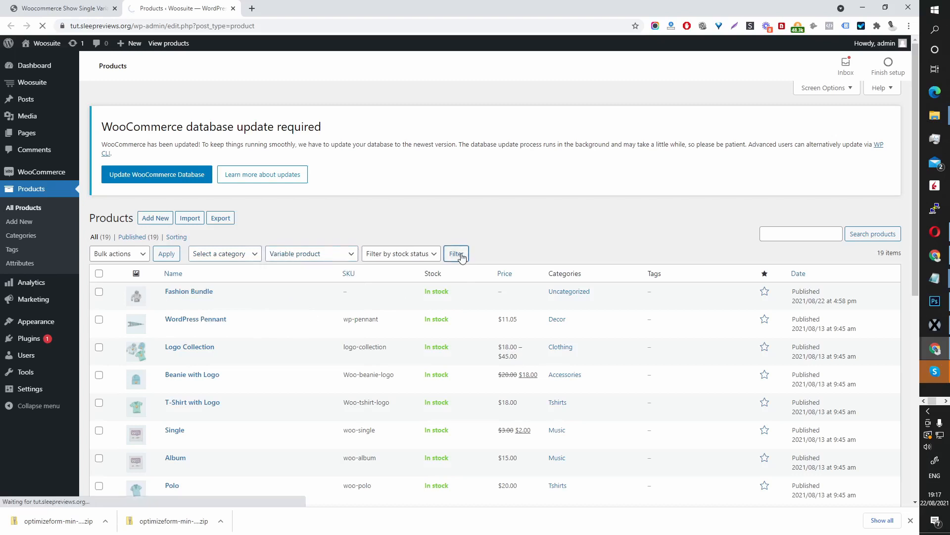
click(456, 254)
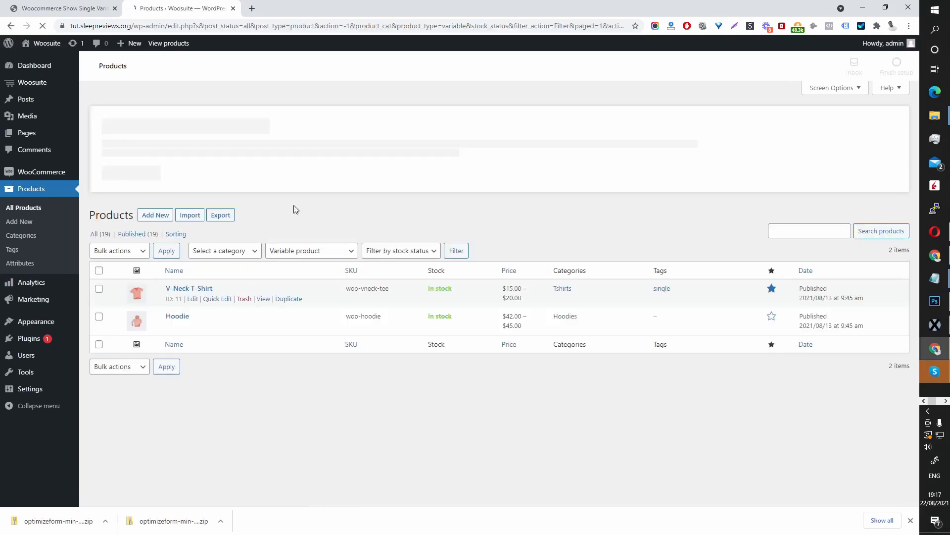
click(193, 298)
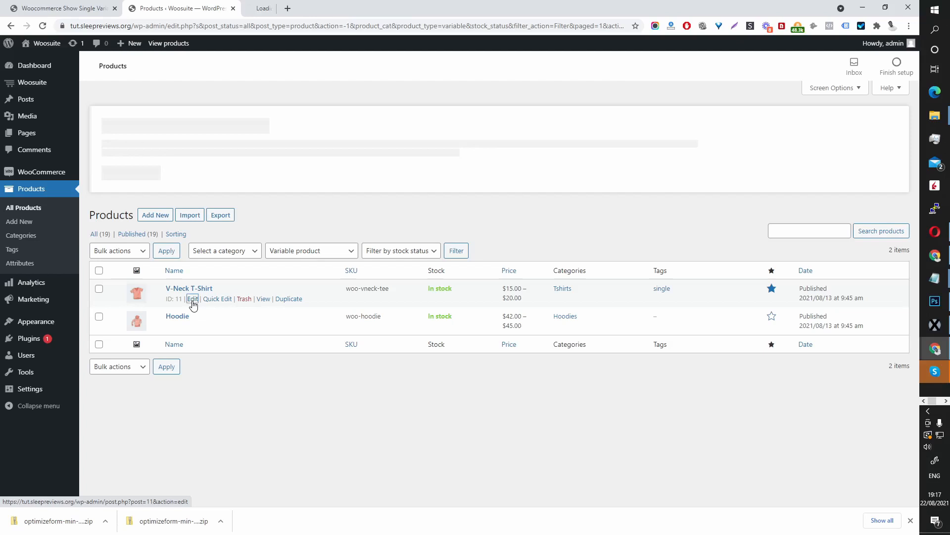
Step: Edit the V-Neck T-Shirt and show its Red, Green and Blue variations
click(193, 298)
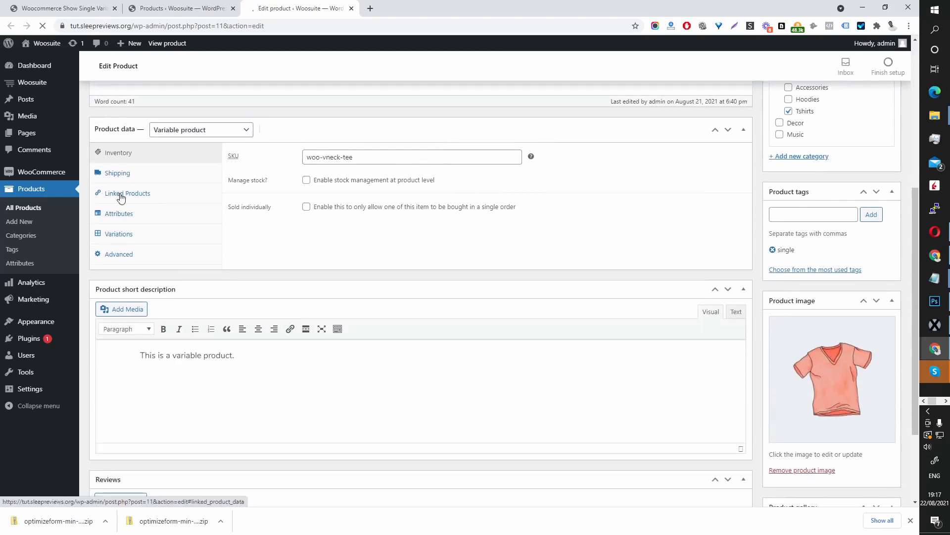
click(118, 234)
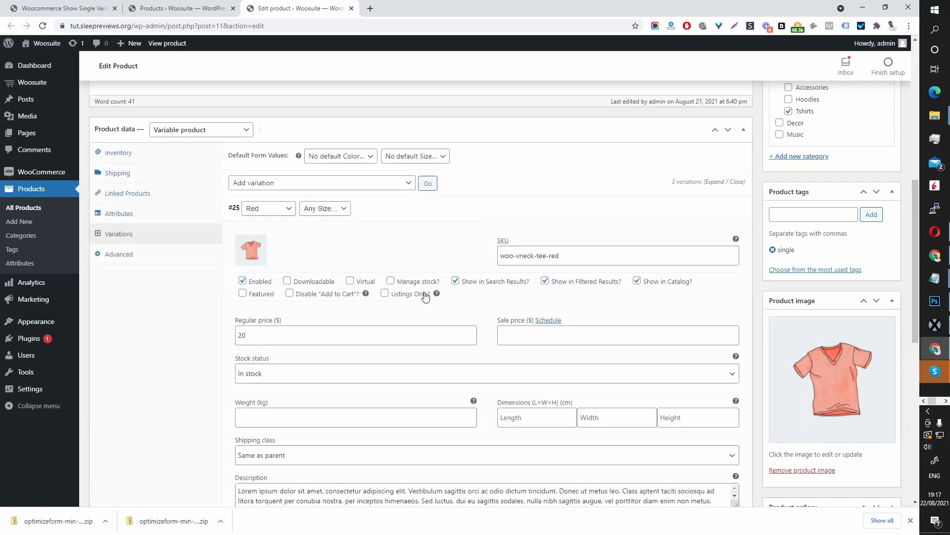
scroll(down, 3)
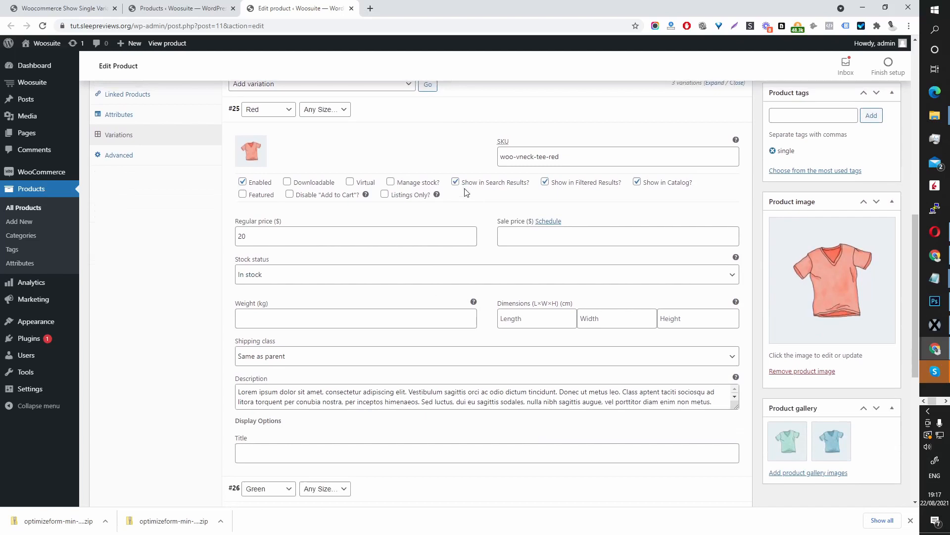
mouse_move(541, 193)
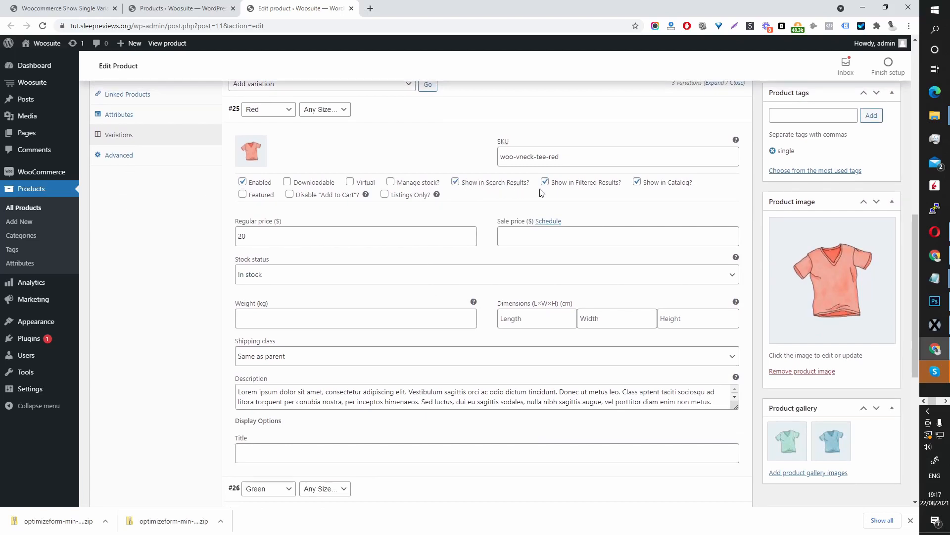
scroll(up, 3)
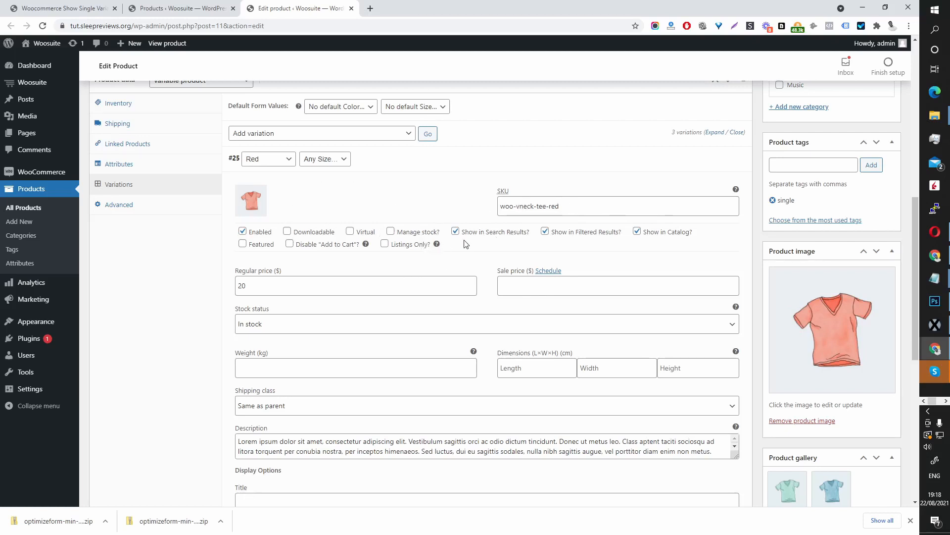
mouse_move(557, 244)
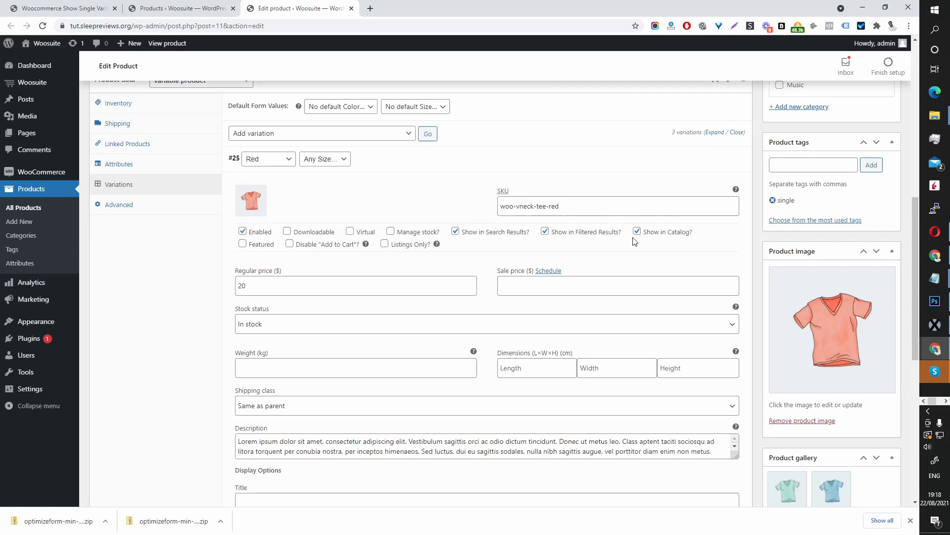
scroll(down, 3)
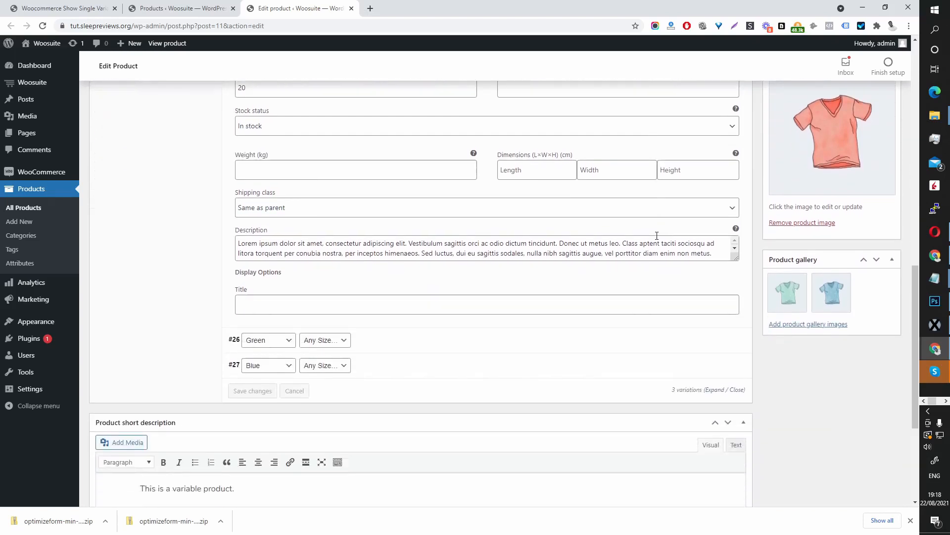
Step: Expand the Green variation to check its visibility checkboxes
click(233, 339)
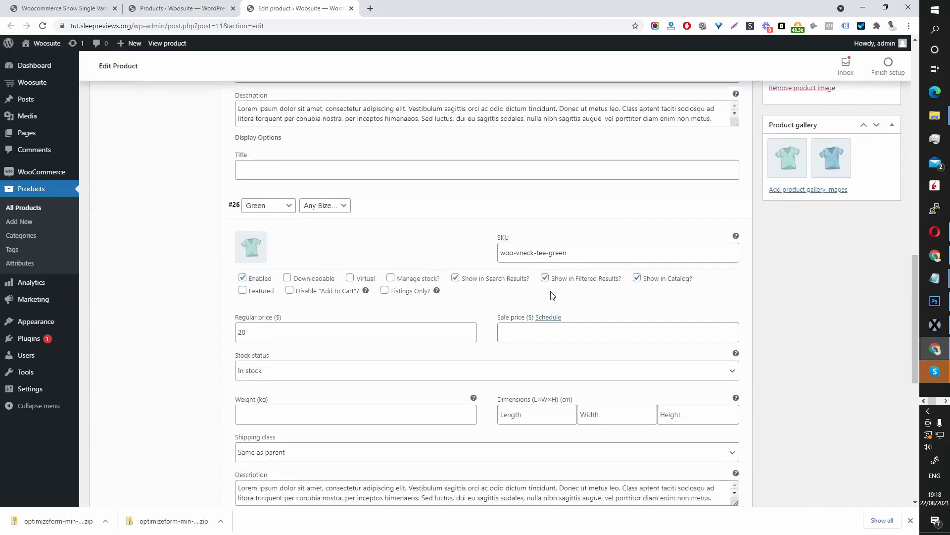
scroll(down, 3)
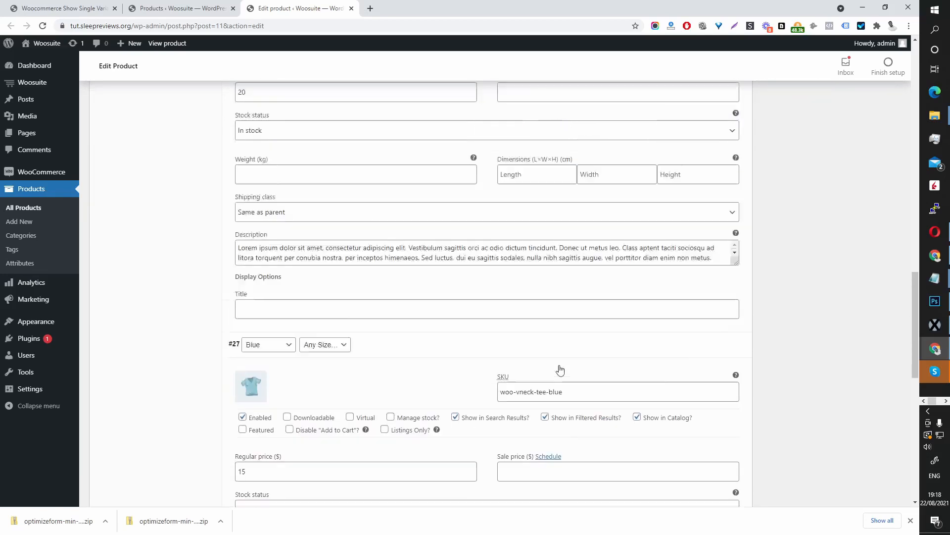
scroll(up, 3)
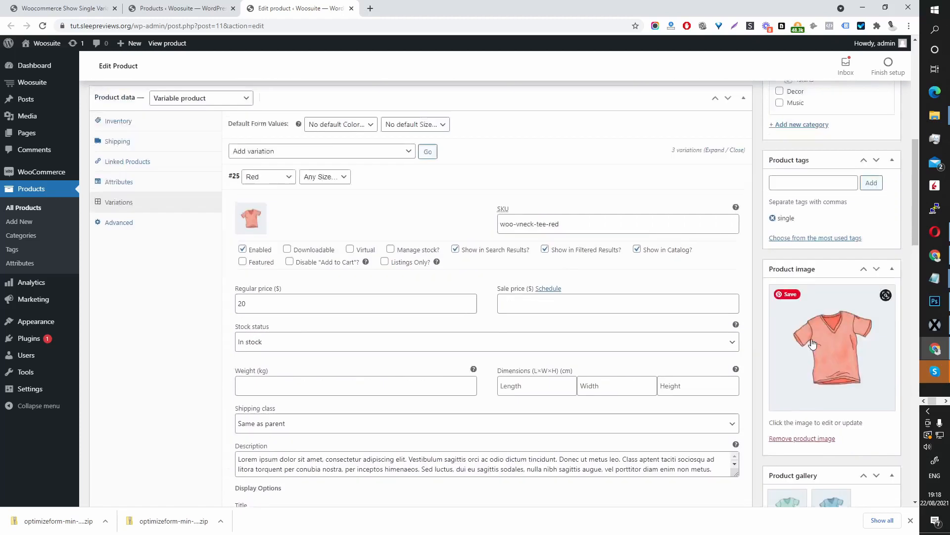
scroll(up, 3)
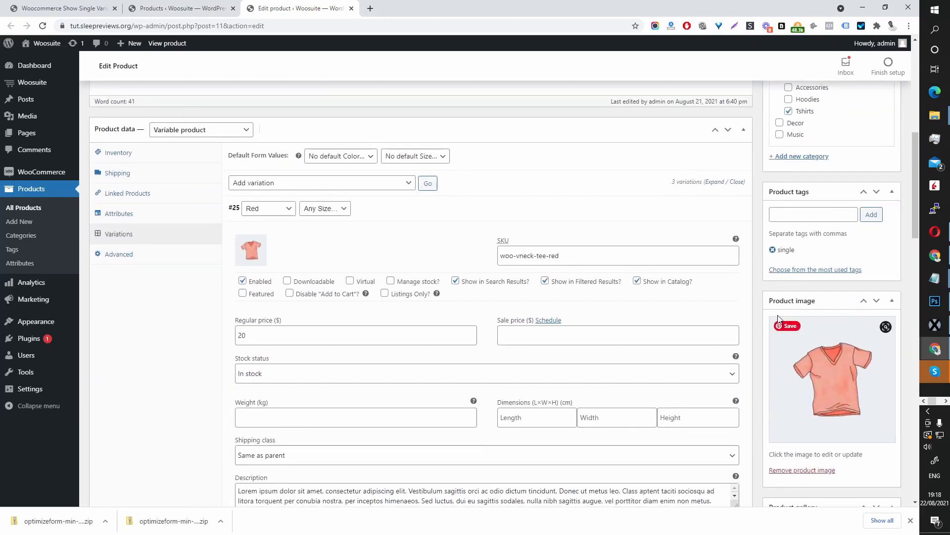
scroll(up, 3)
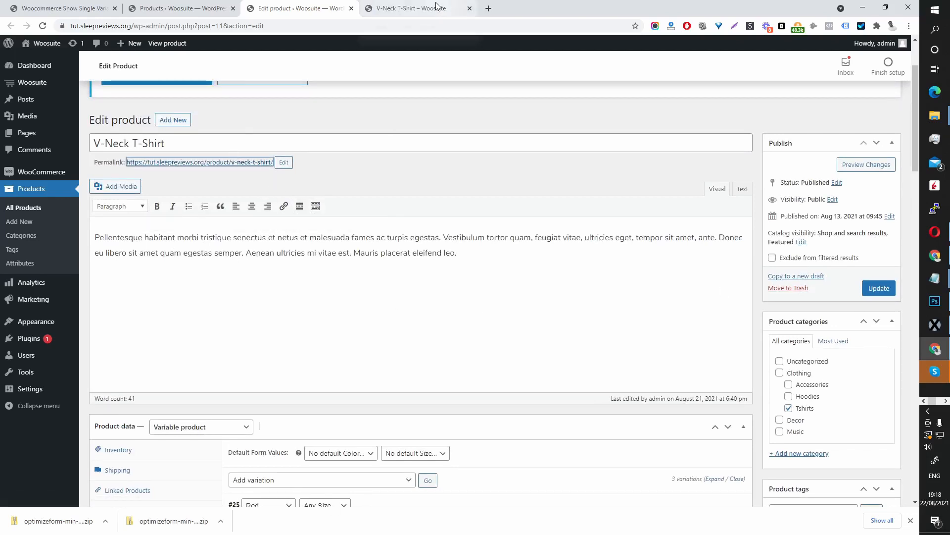
Step: From the V-Neck T-Shirt store page go to the 'single' tag archive listing four V-Neck T-Shirts
click(414, 7)
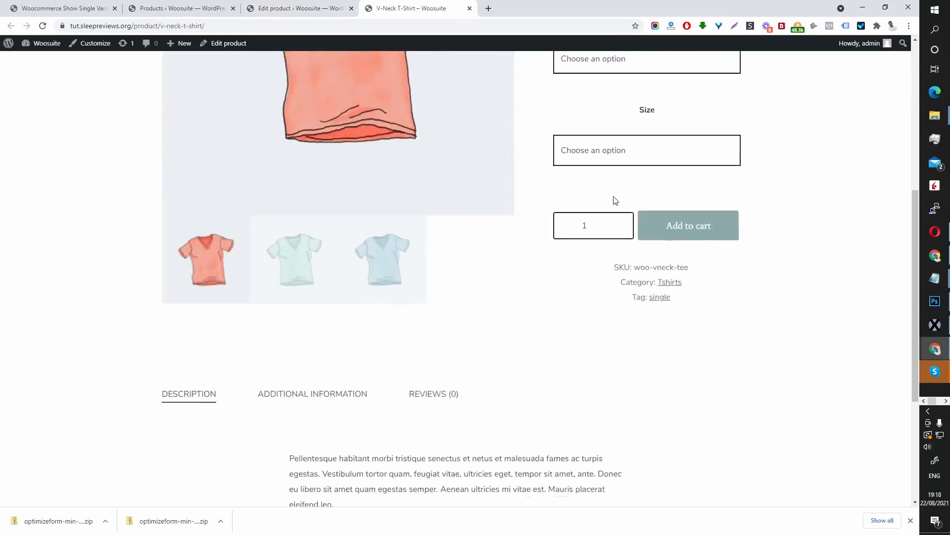
scroll(down, 3)
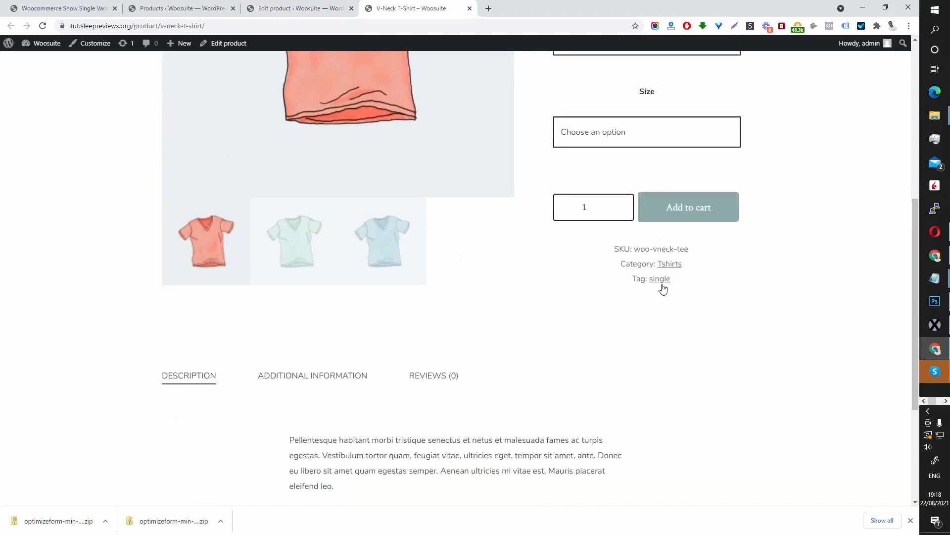
click(659, 278)
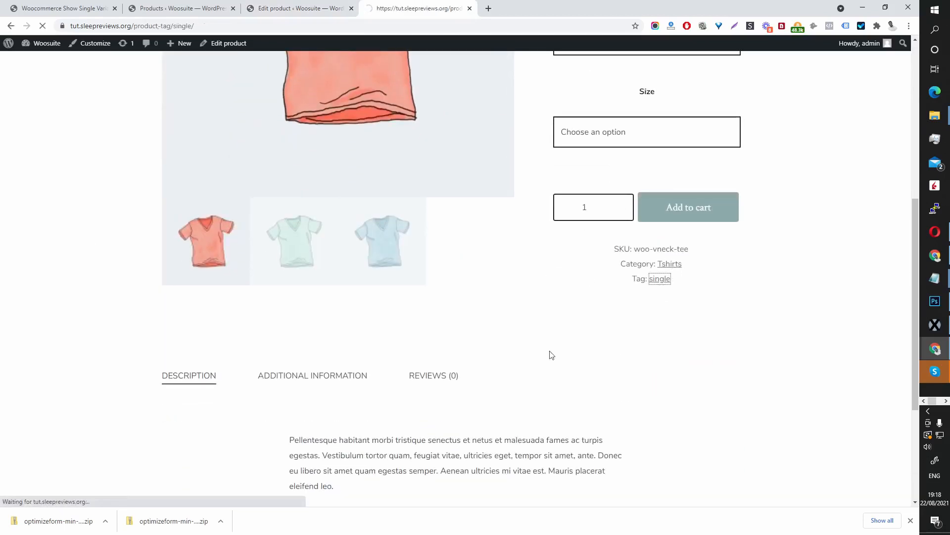
click(660, 279)
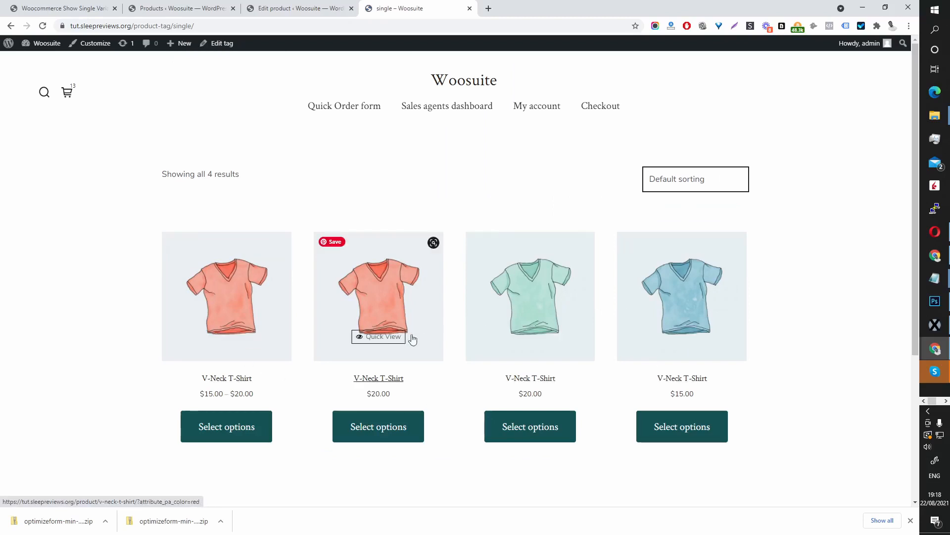
mouse_move(545, 355)
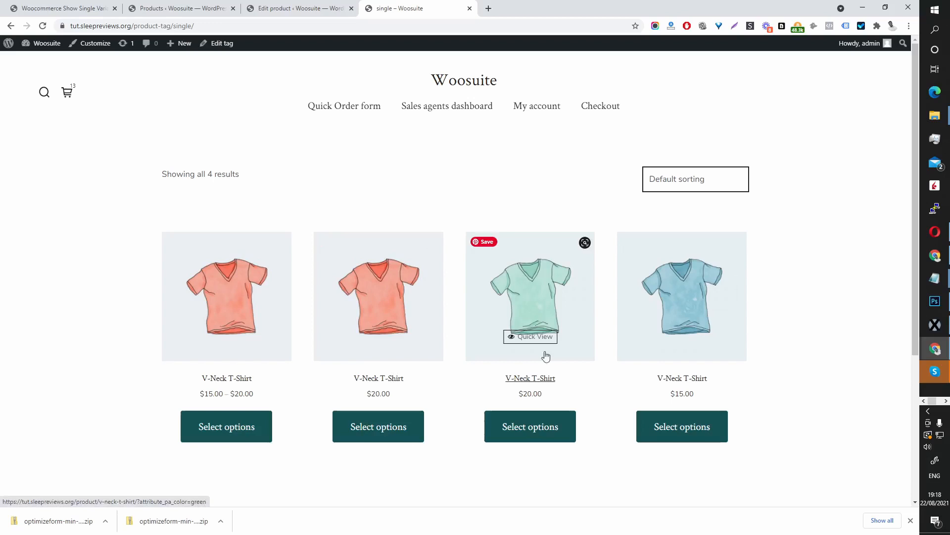
mouse_move(339, 375)
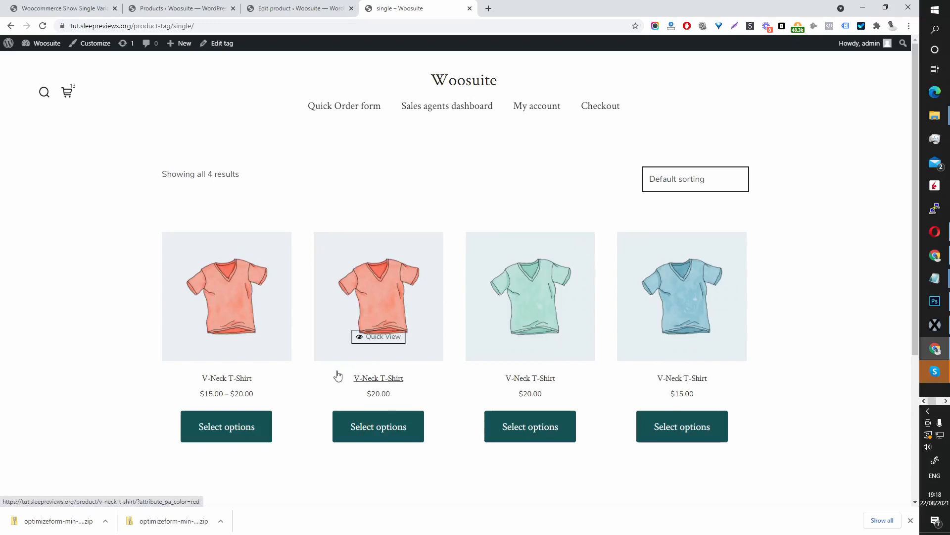
mouse_move(308, 253)
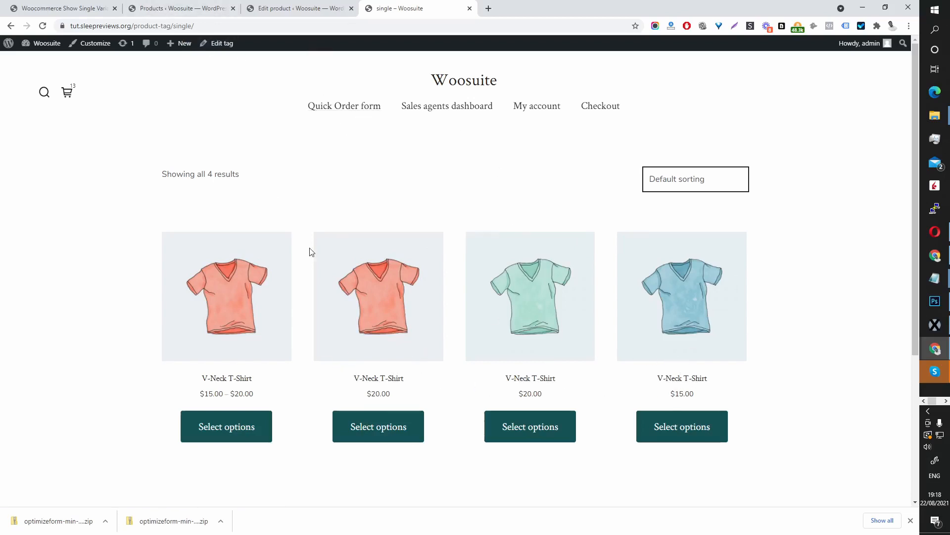
Step: Set variation titles to 'Append variation attributes' and save the setting
click(61, 8)
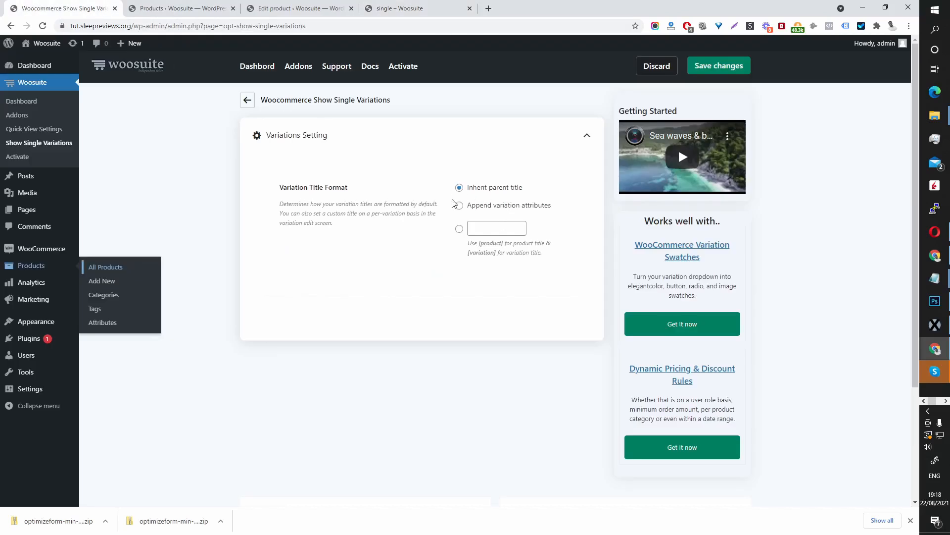
mouse_move(485, 190)
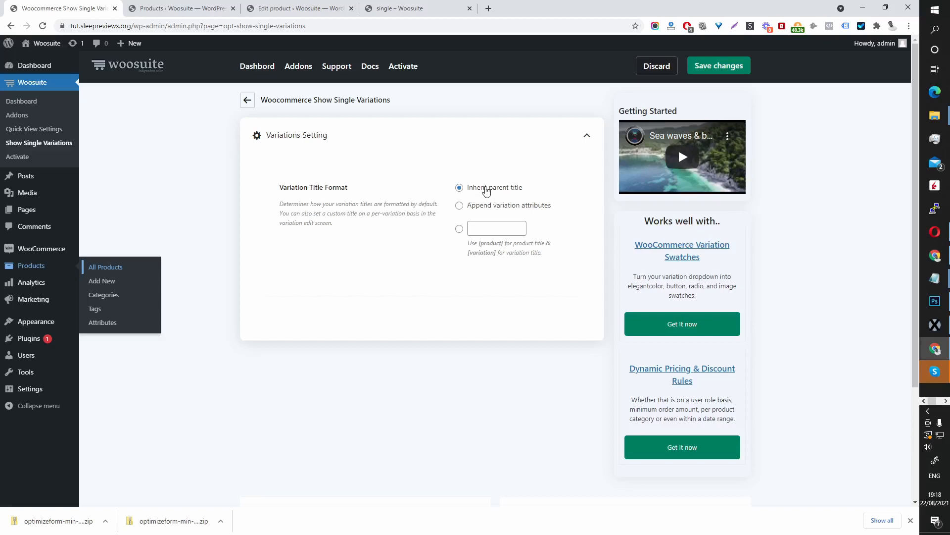
mouse_move(481, 214)
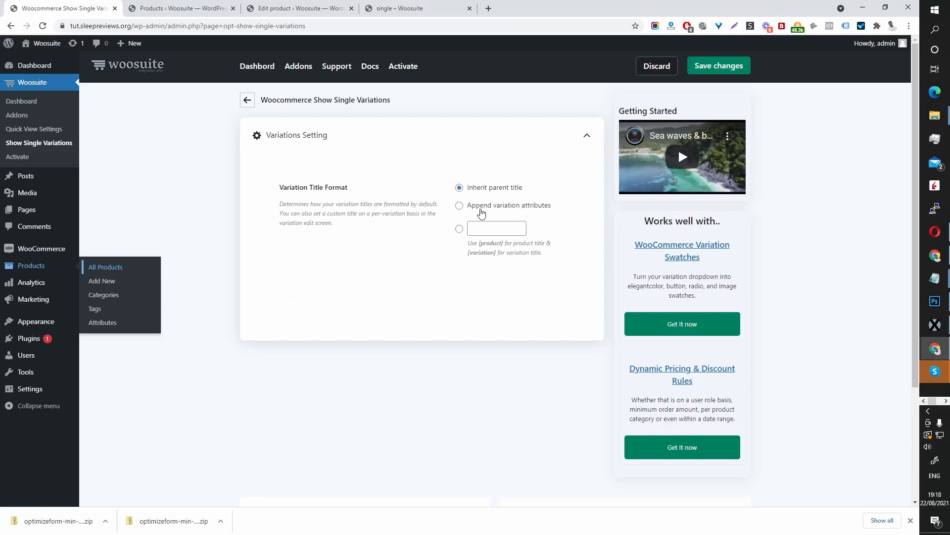
click(458, 205)
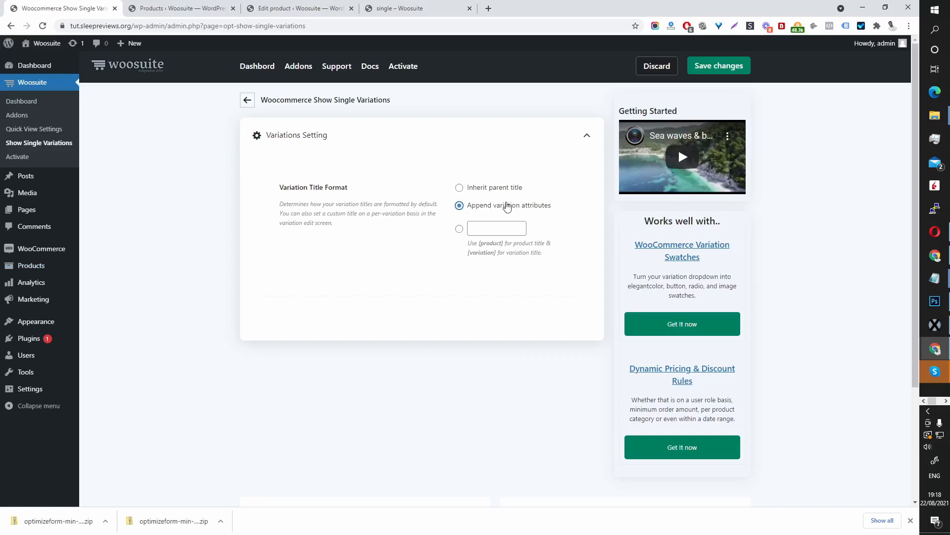
click(718, 66)
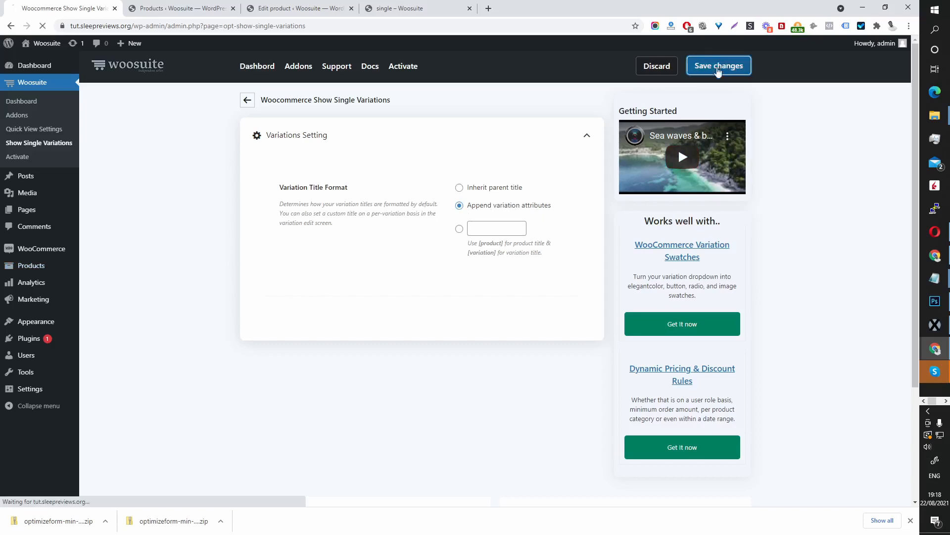
click(400, 8)
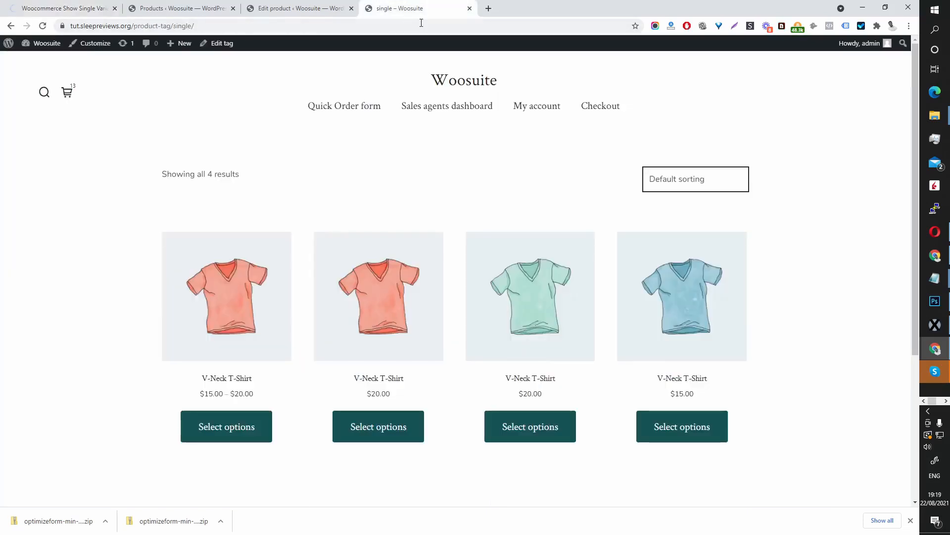
Step: Reload the 'single' tag page to show V-Neck T-Shirt – Red, – Green and – Blue titles
click(42, 26)
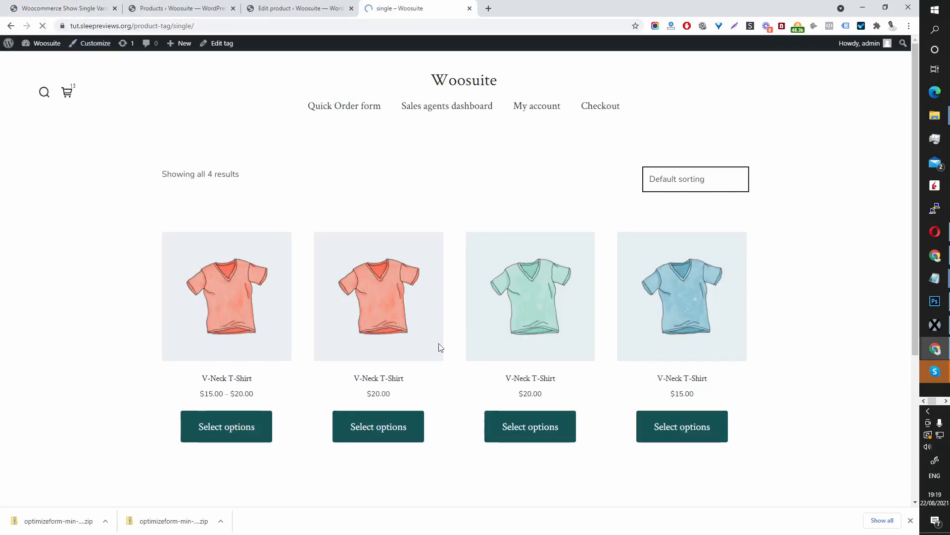
mouse_move(388, 385)
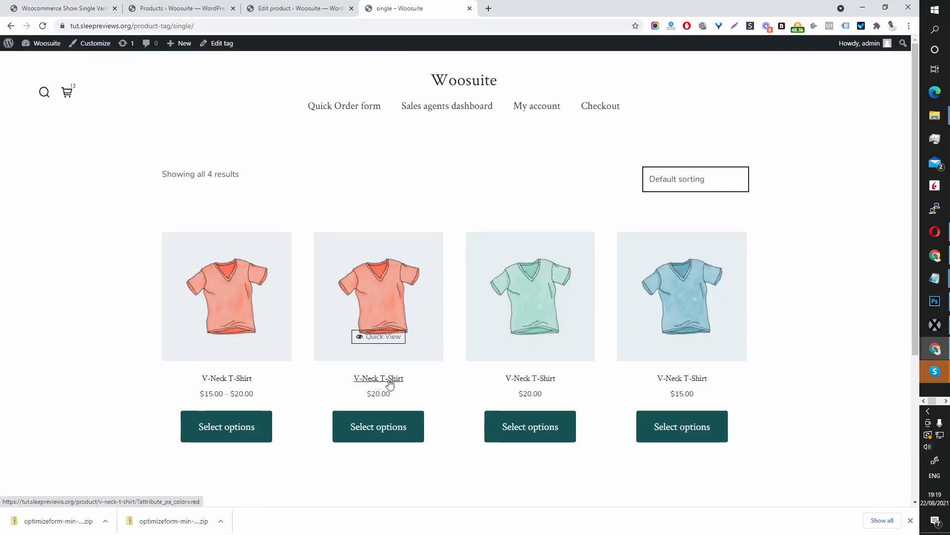
mouse_move(530, 308)
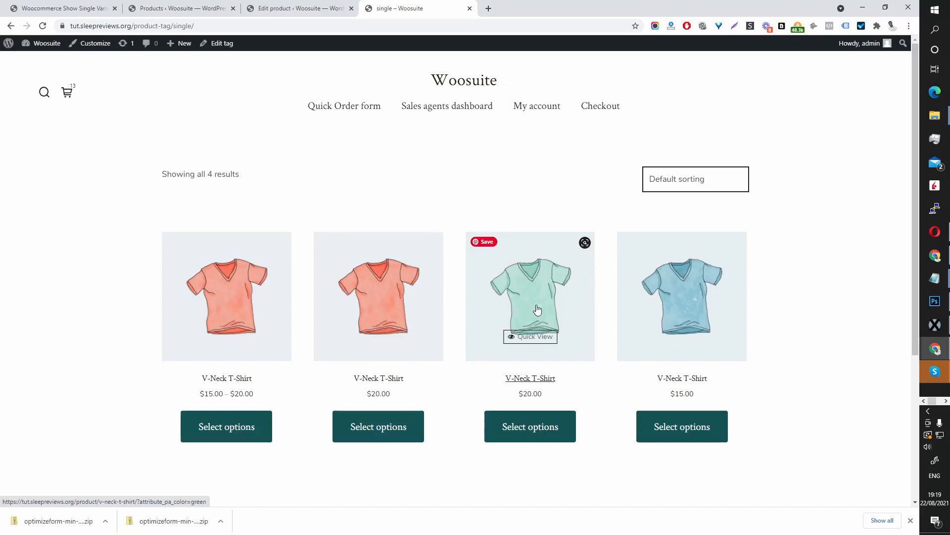
mouse_move(49, 42)
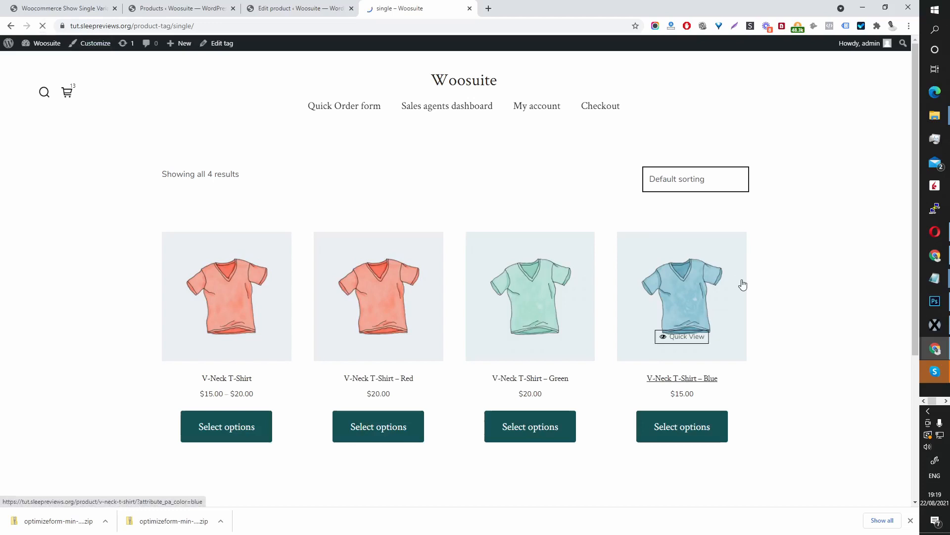
mouse_move(377, 391)
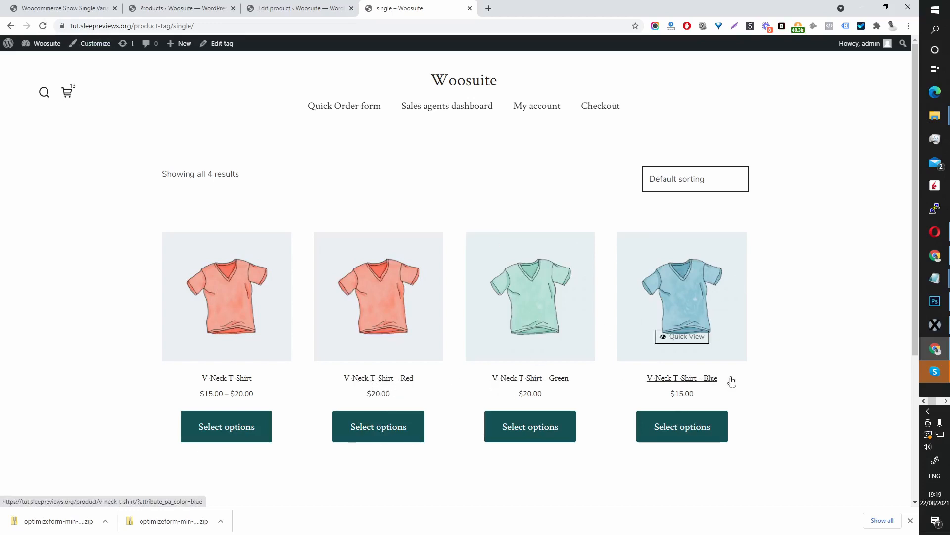
mouse_move(297, 8)
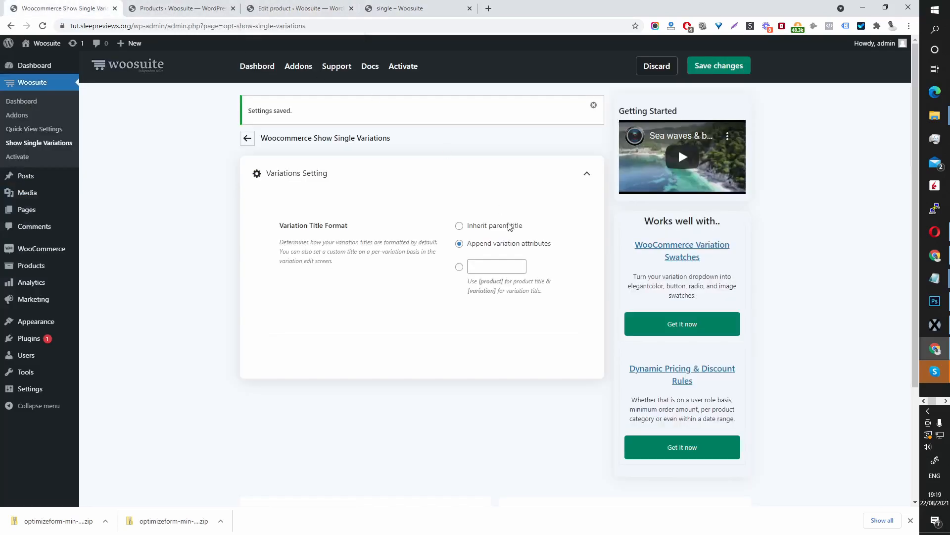
mouse_move(453, 271)
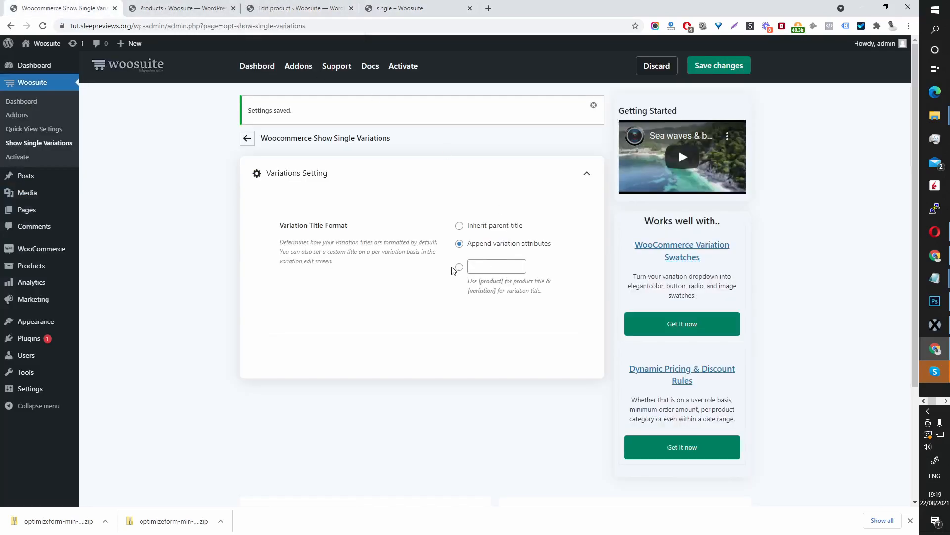
Step: Enter the custom title format '[product] in [variation]' and save it
click(458, 267)
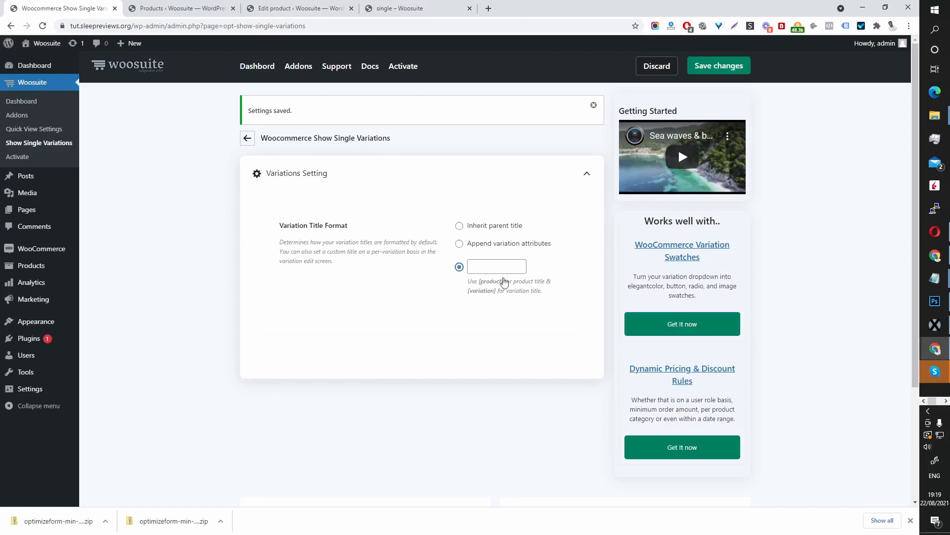
mouse_move(477, 289)
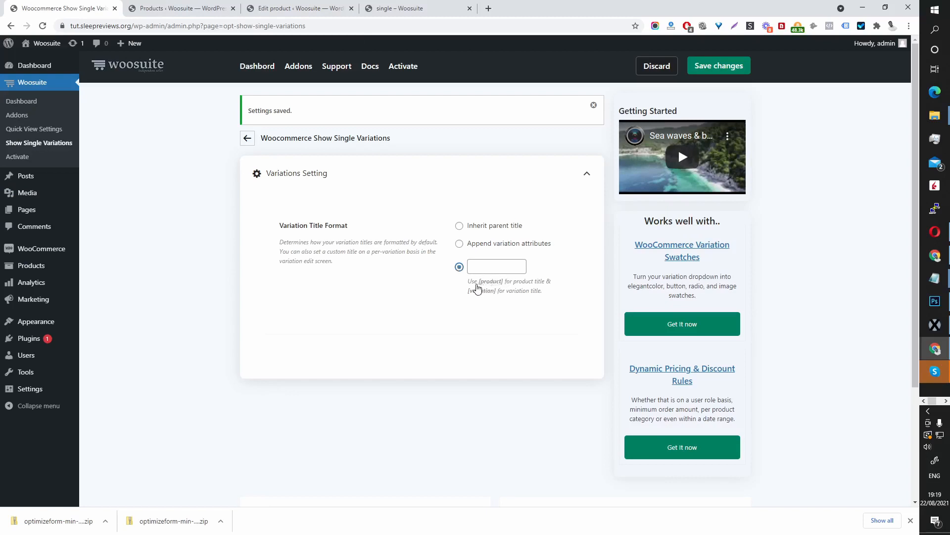
double_click(490, 280)
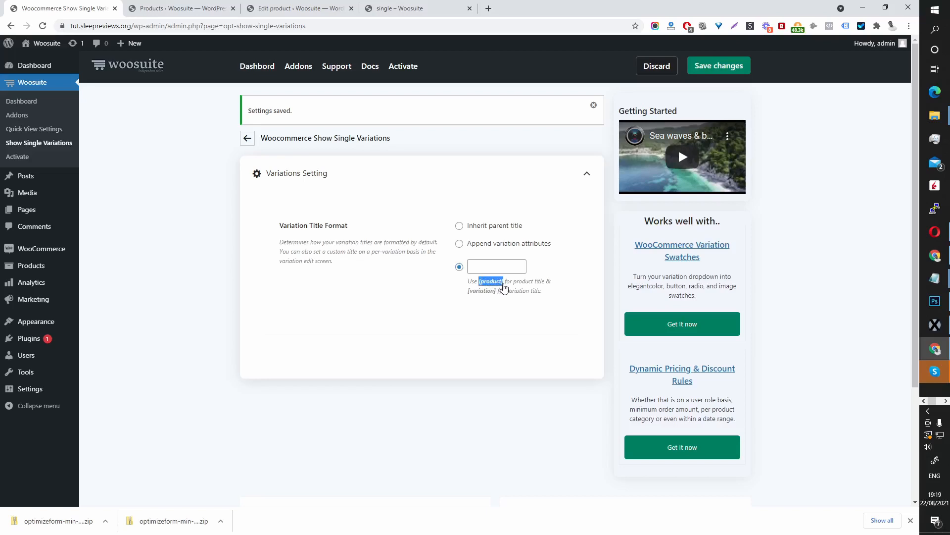
click(496, 267)
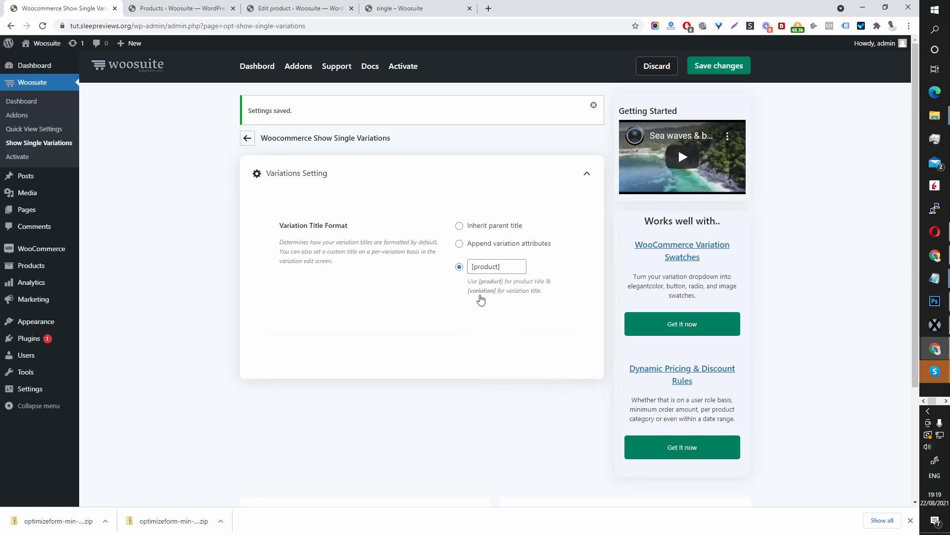
click(496, 267)
text( in [varia)
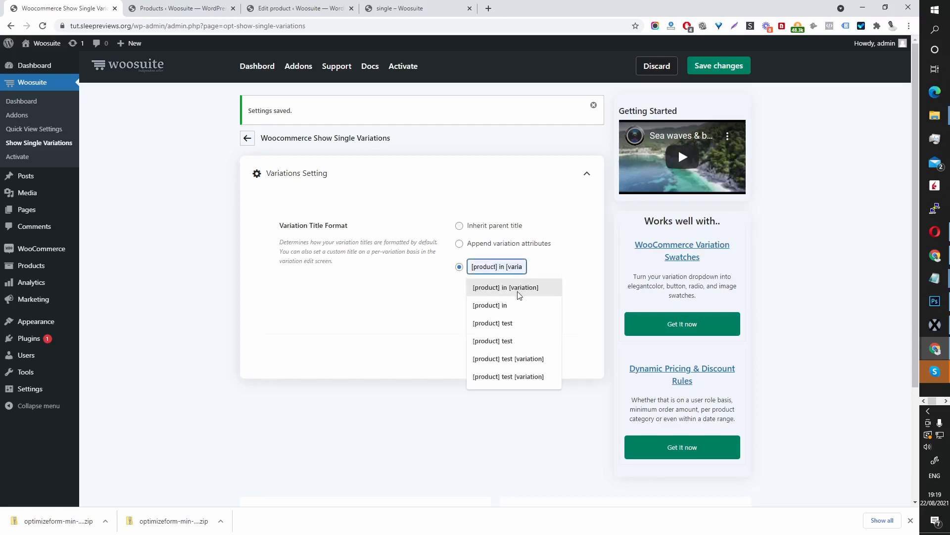
click(504, 287)
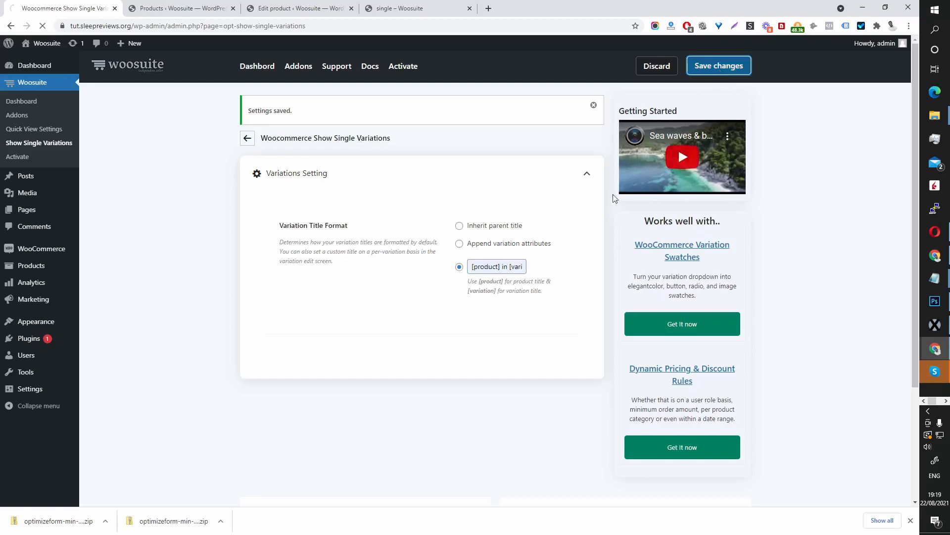
mouse_move(360, 59)
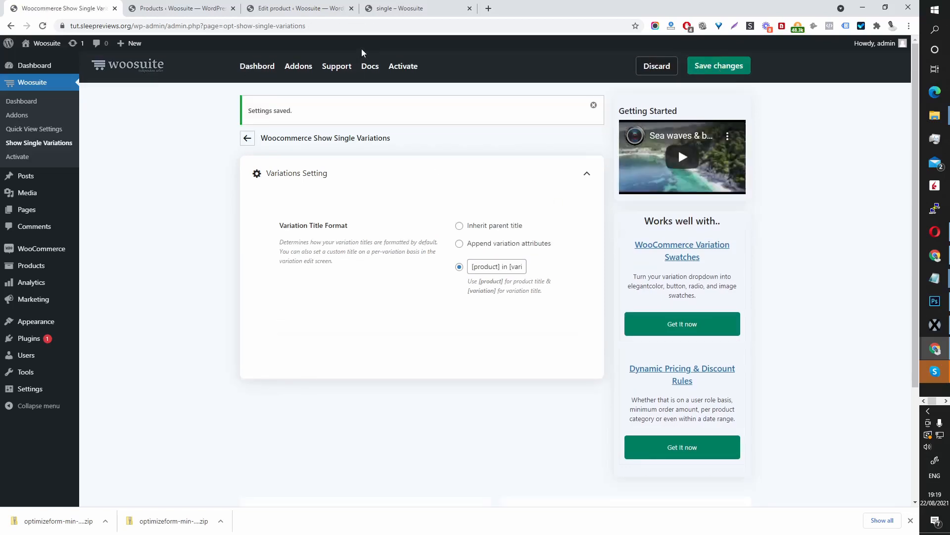
click(406, 8)
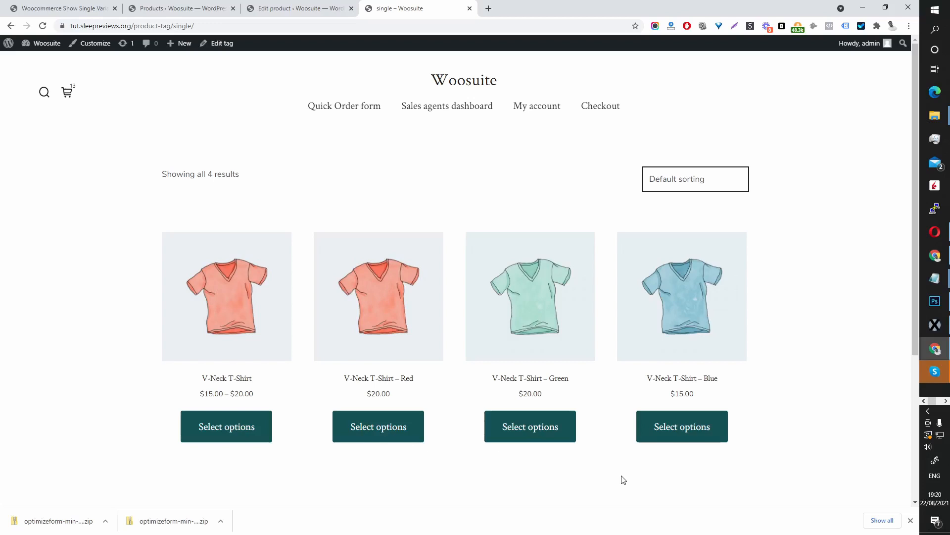
mouse_move(529, 426)
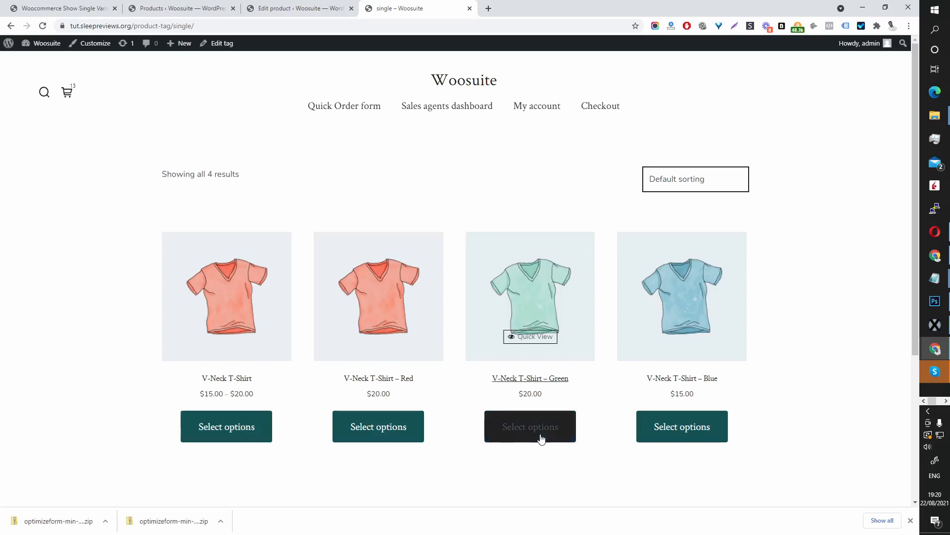
mouse_move(439, 385)
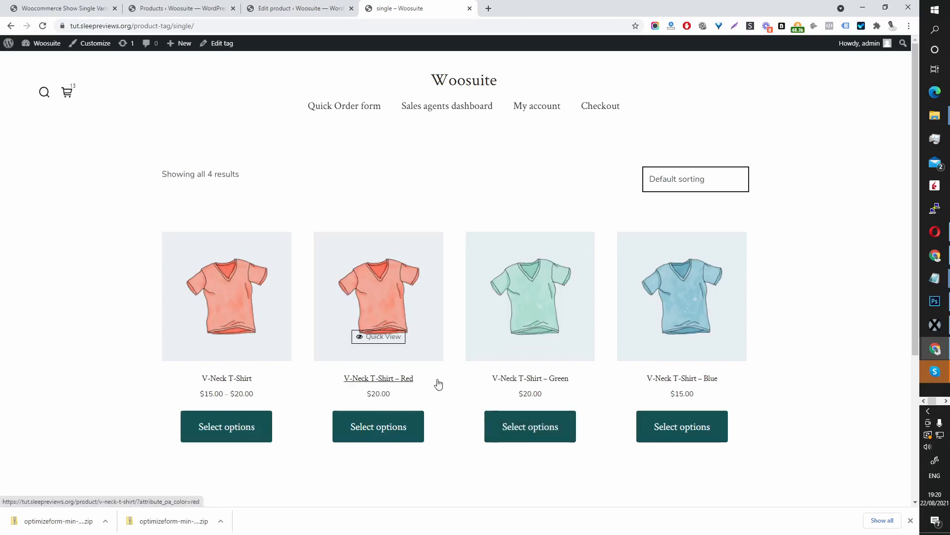
mouse_move(378, 412)
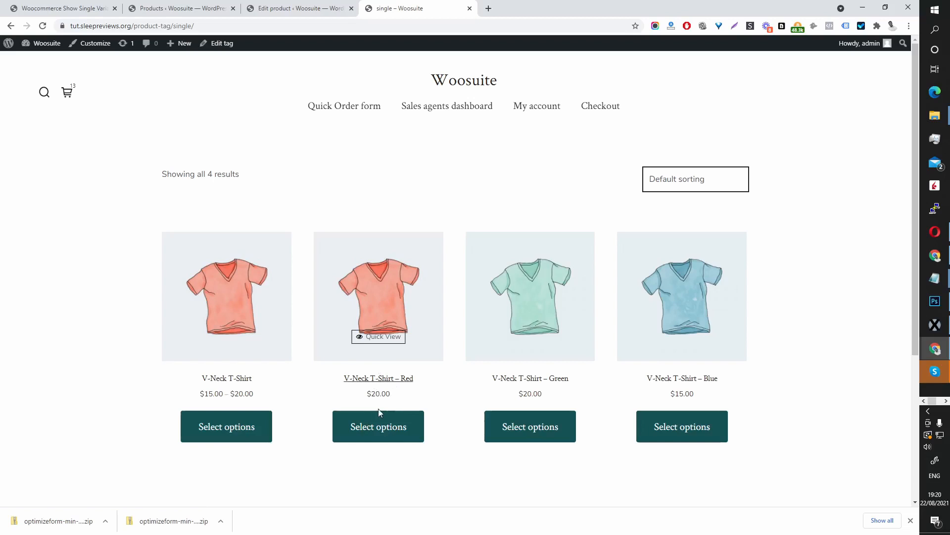
mouse_move(358, 394)
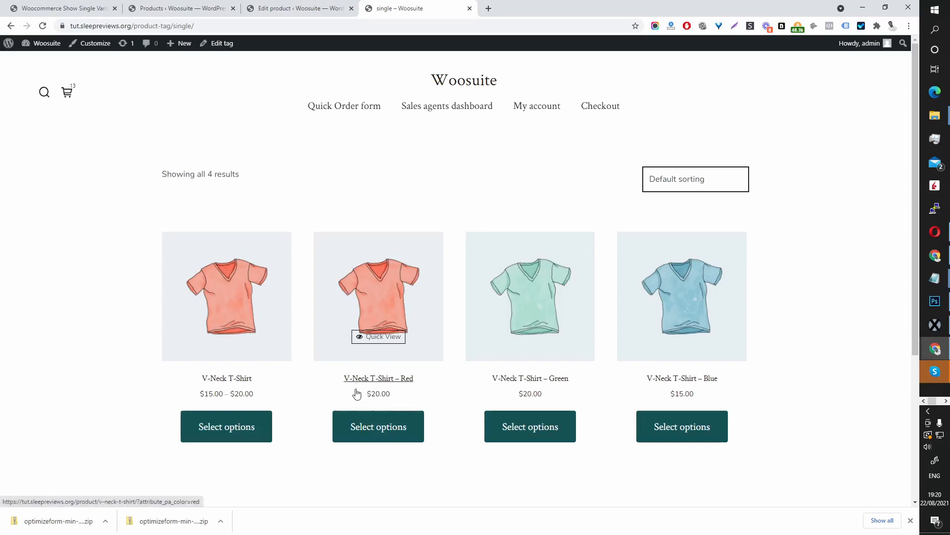
mouse_move(417, 385)
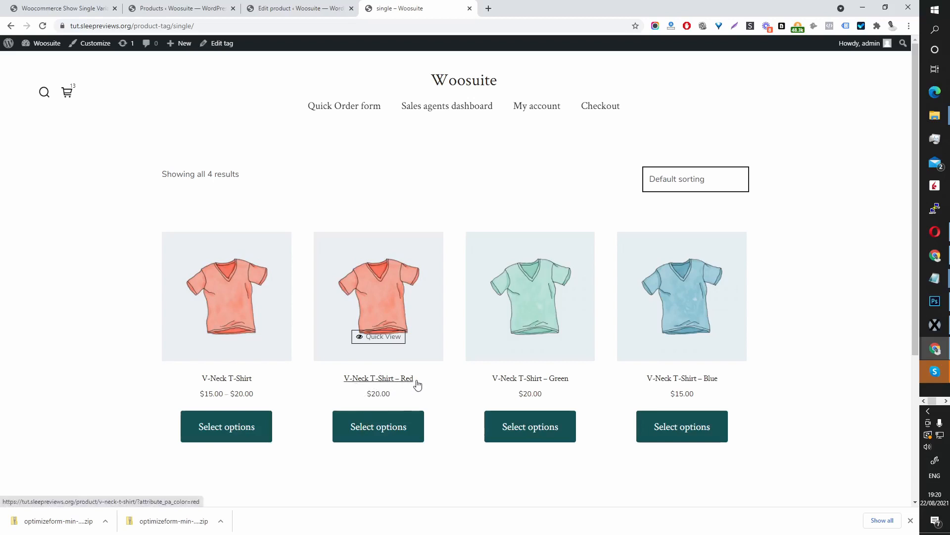
mouse_move(369, 362)
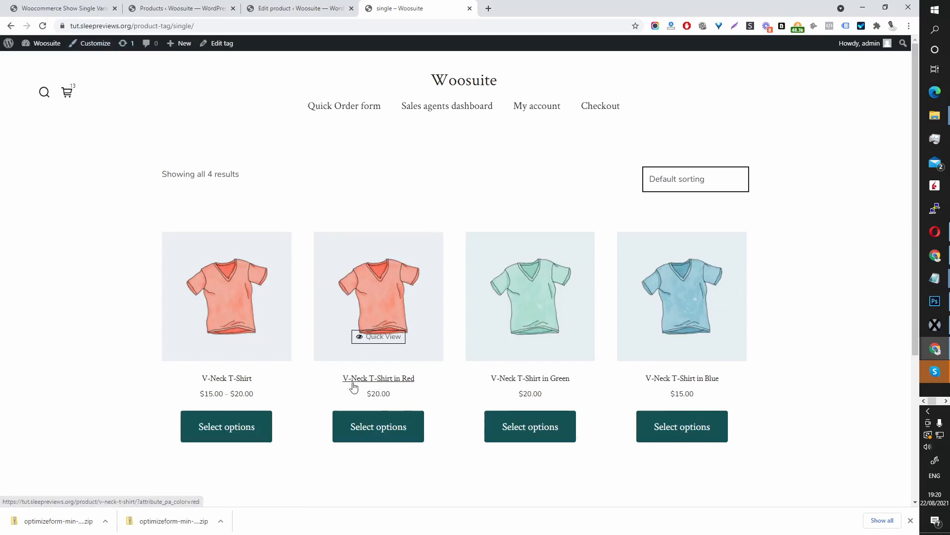
mouse_move(389, 388)
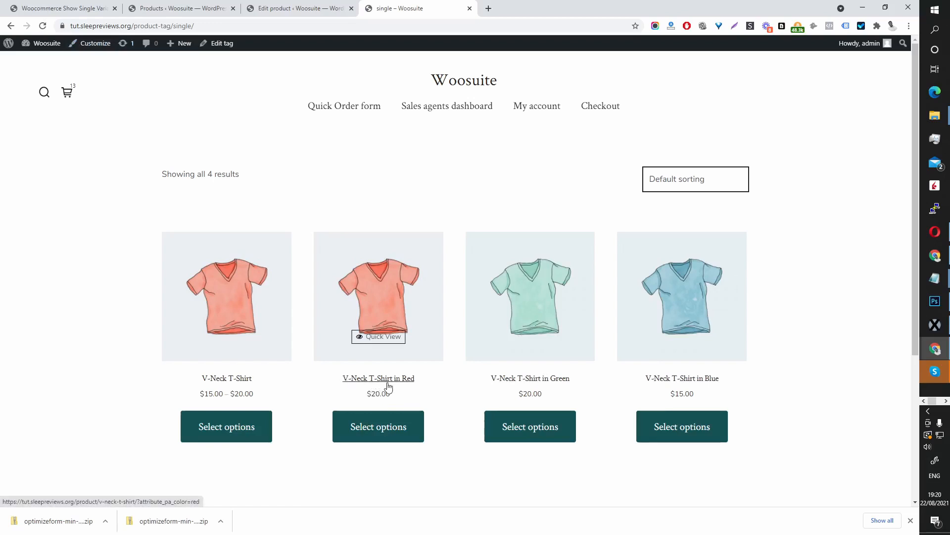
mouse_move(348, 391)
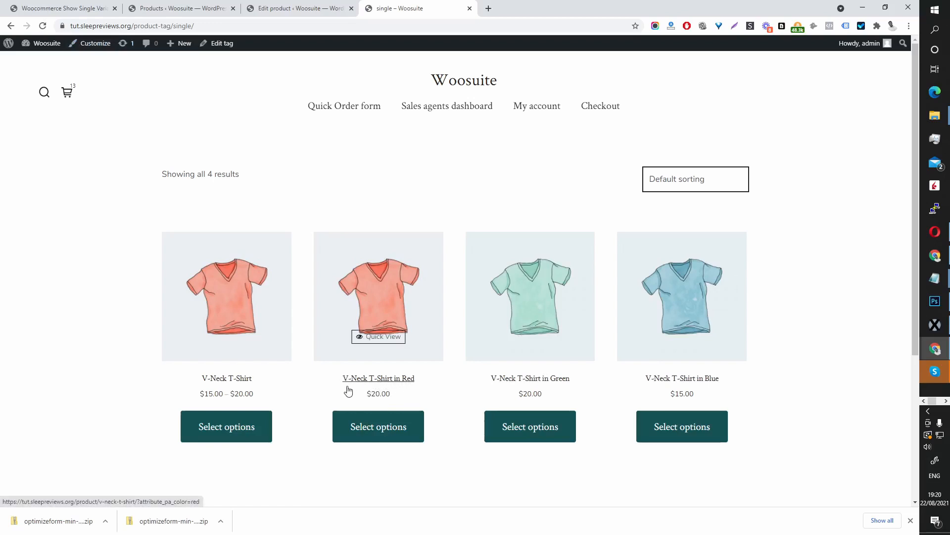
mouse_move(414, 388)
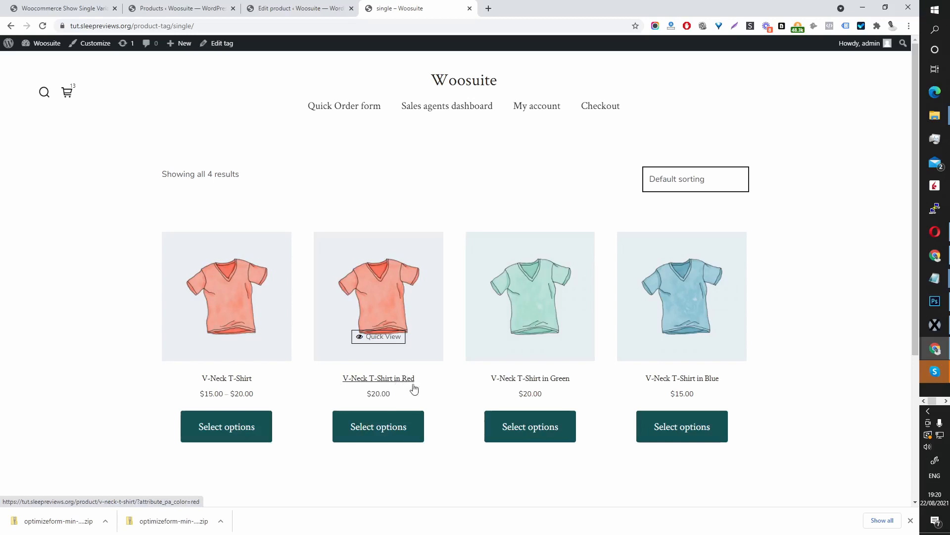
Step: Return to the variation title settings after seeing 'in Red/Green/Blue' titles
click(57, 8)
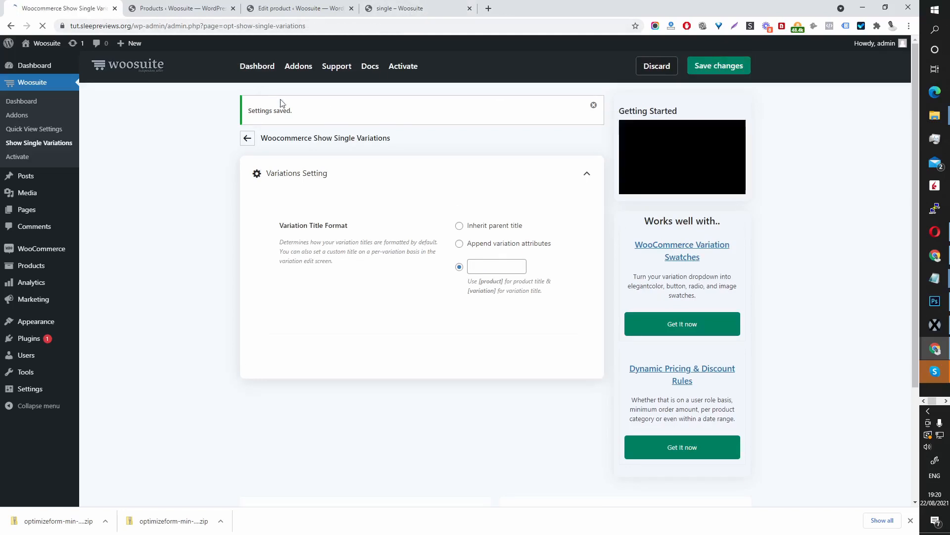
Step: Return to the storefront 'single' tag page after saving the empty custom format
click(404, 8)
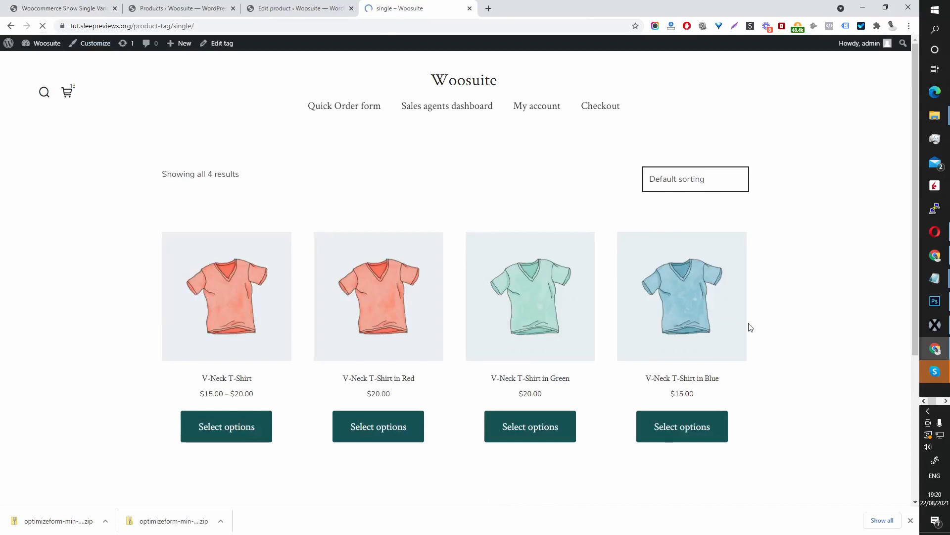
mouse_move(593, 347)
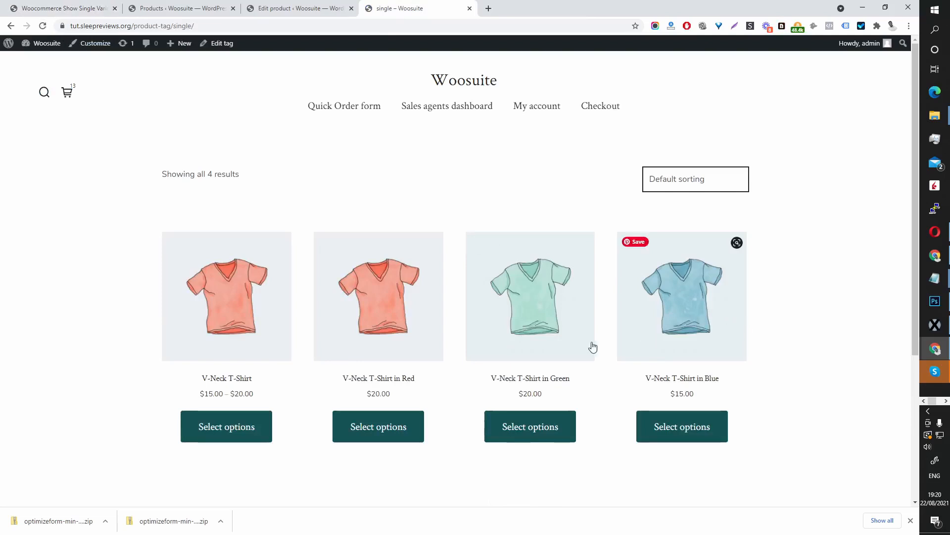
mouse_move(624, 363)
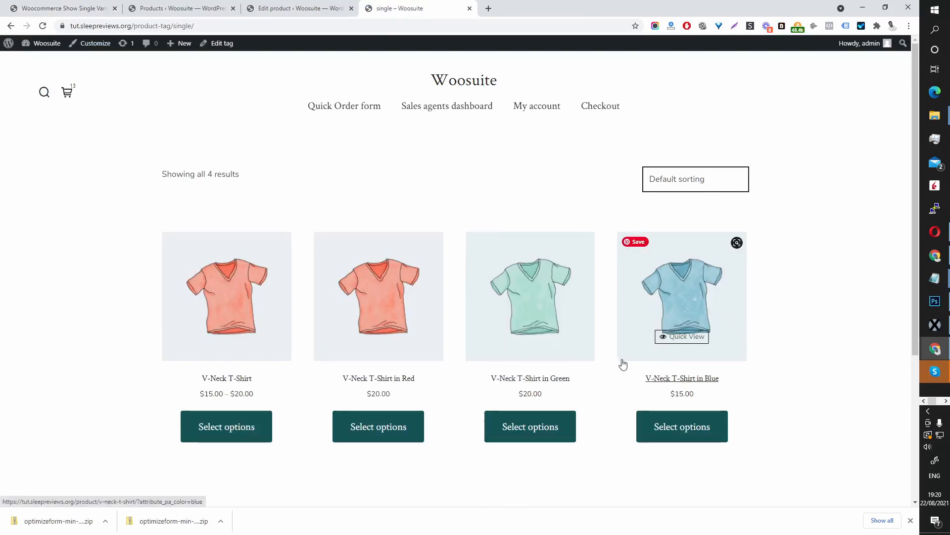
mouse_move(28, 12)
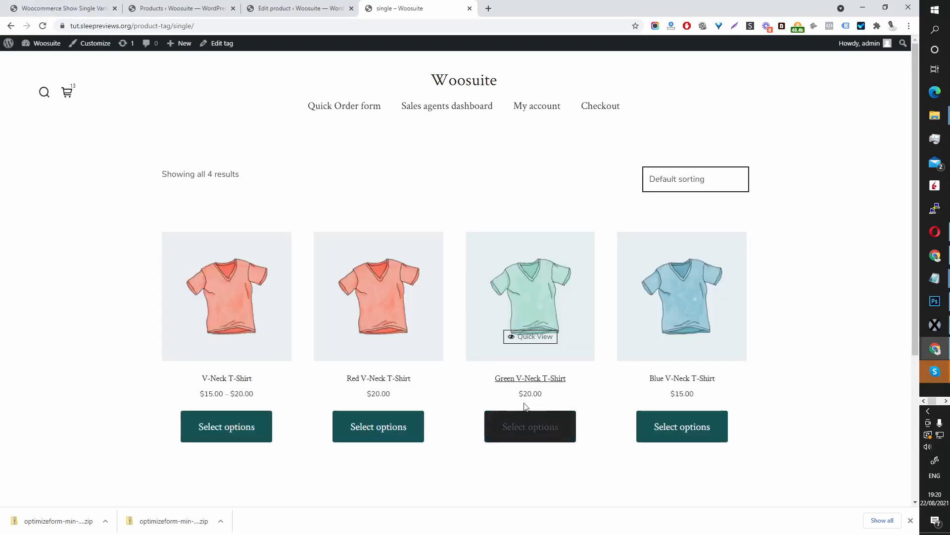
mouse_move(457, 386)
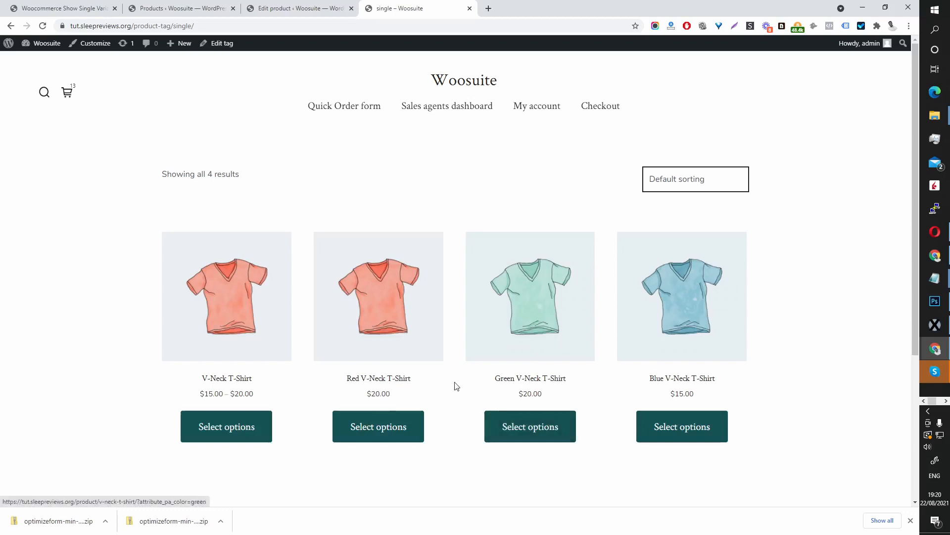
mouse_move(424, 385)
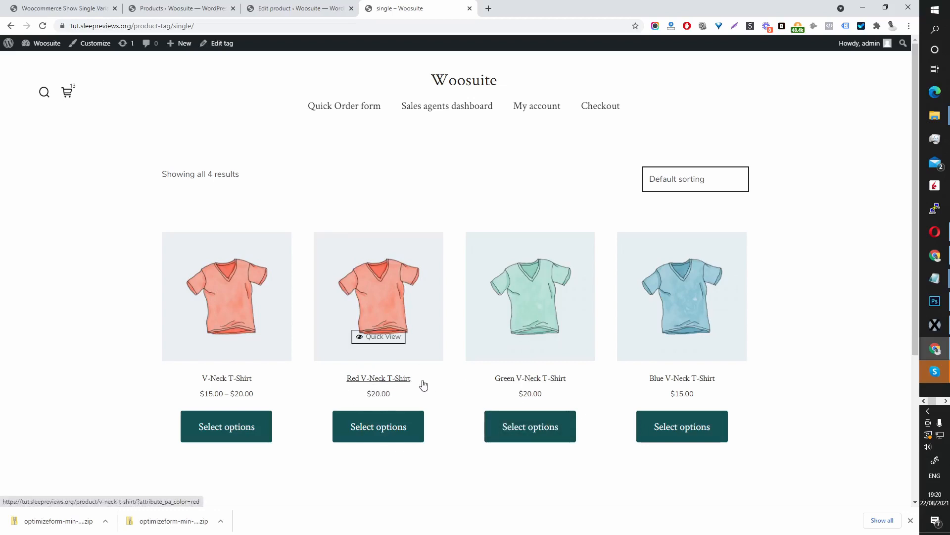
mouse_move(682, 406)
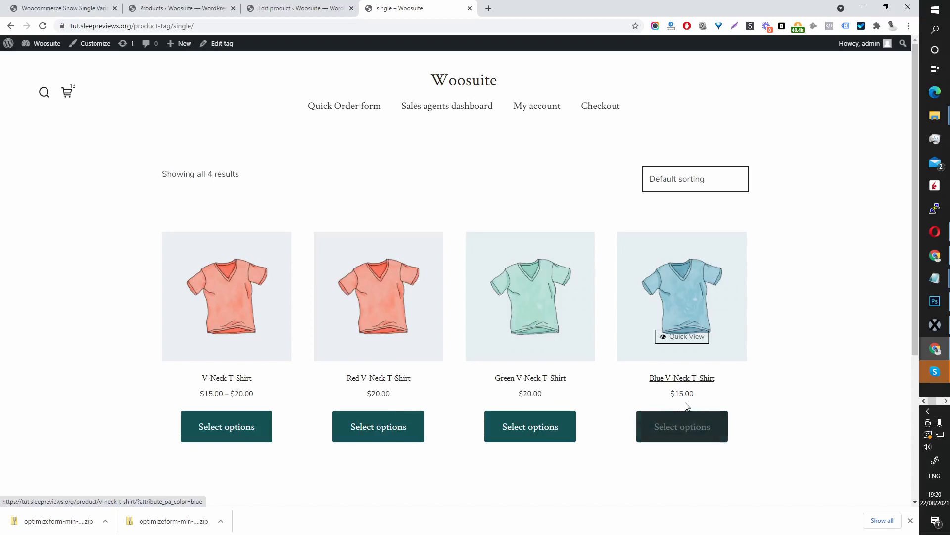
mouse_move(673, 389)
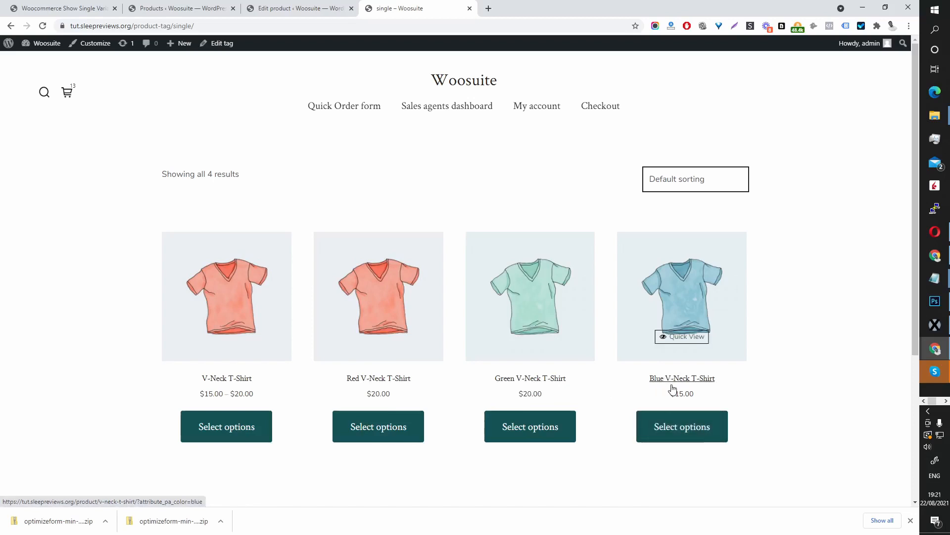
mouse_move(739, 385)
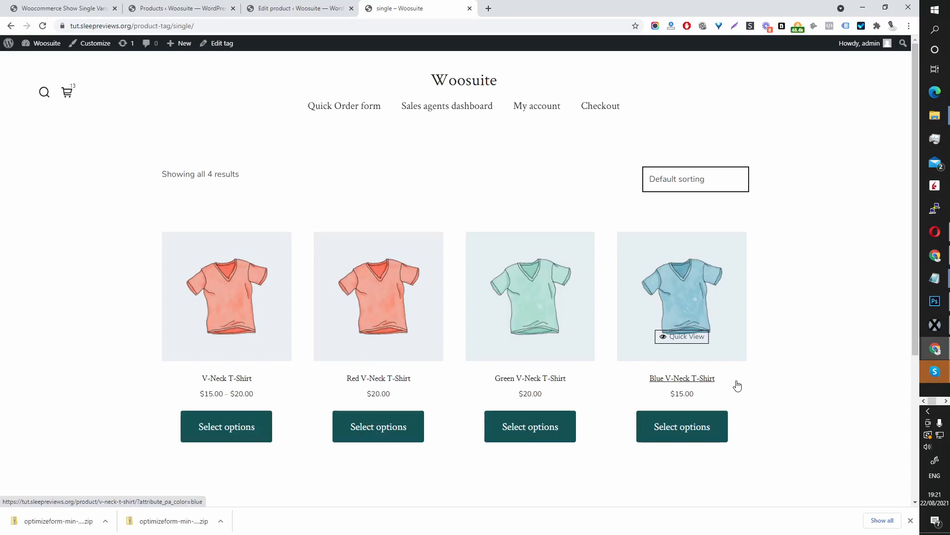
mouse_move(226, 421)
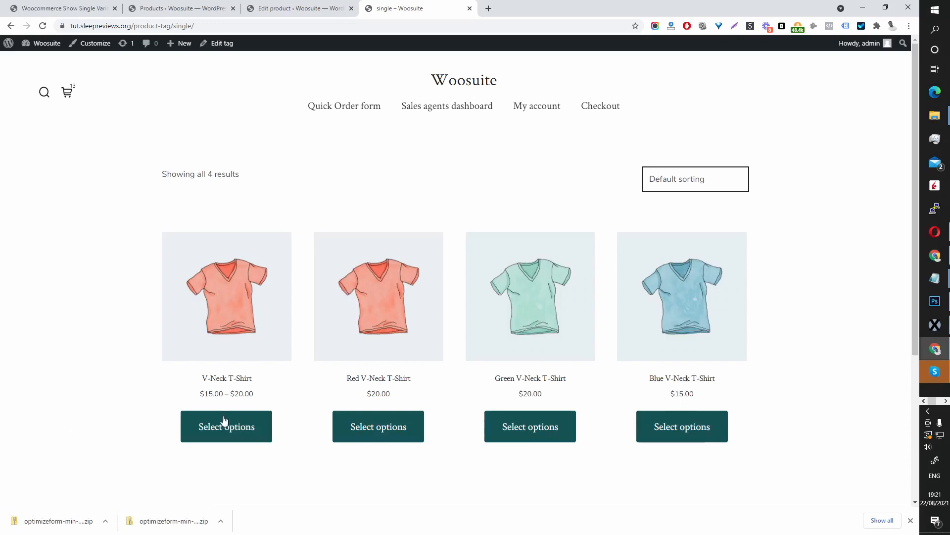
mouse_move(198, 225)
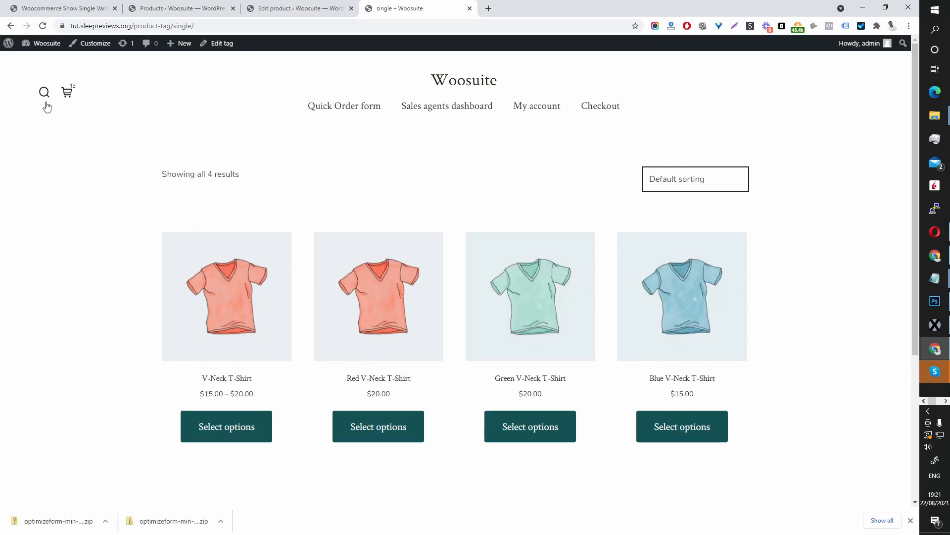
Step: Search the storefront for 'red v-neck', returning only the parent V-Neck T-Shirt
click(43, 91)
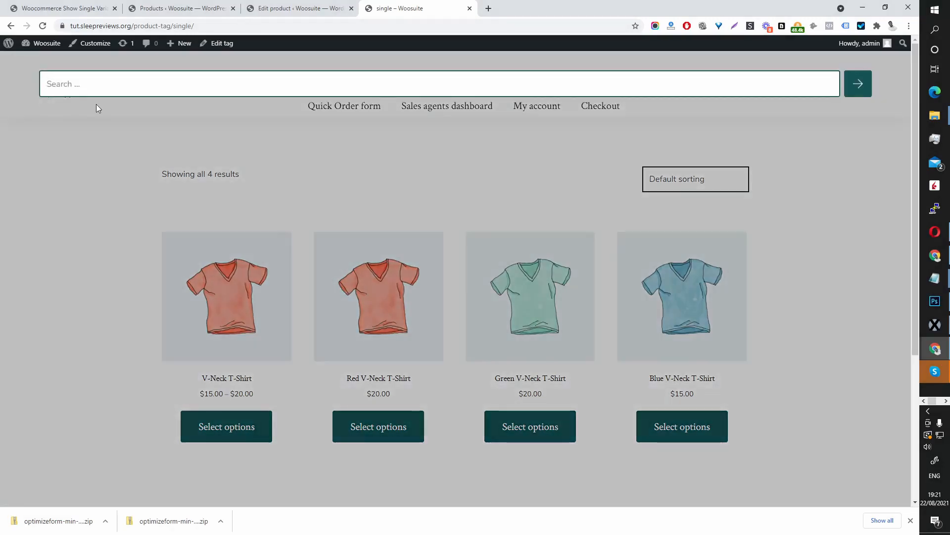
text(red v)
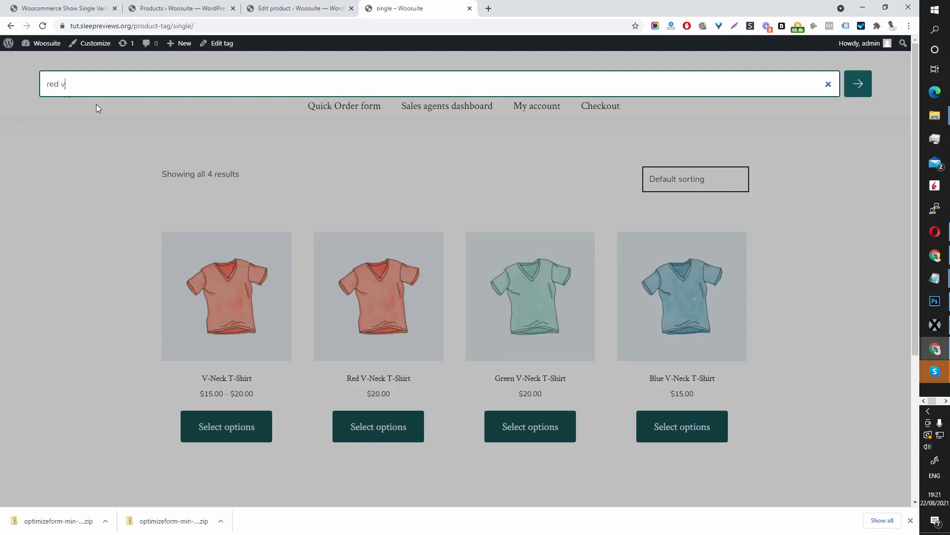
text(-ne)
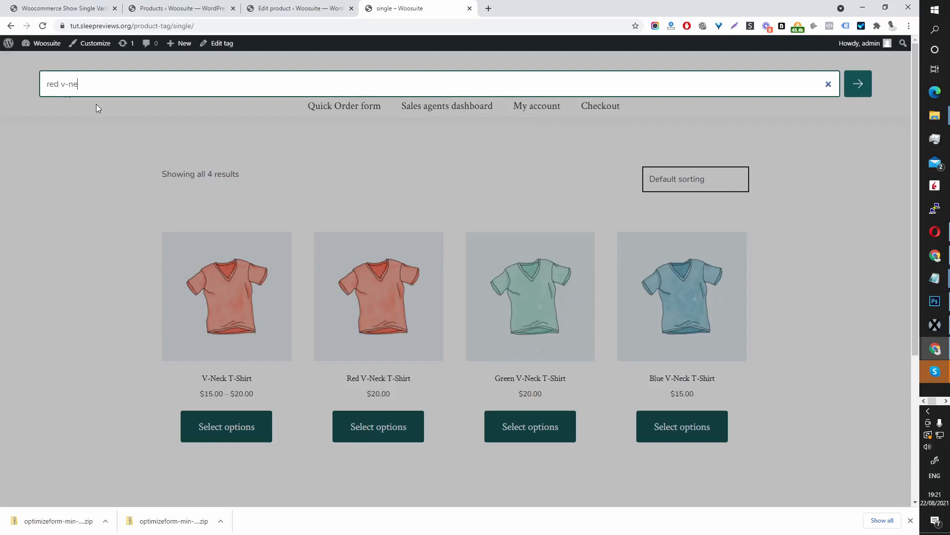
text(ck)
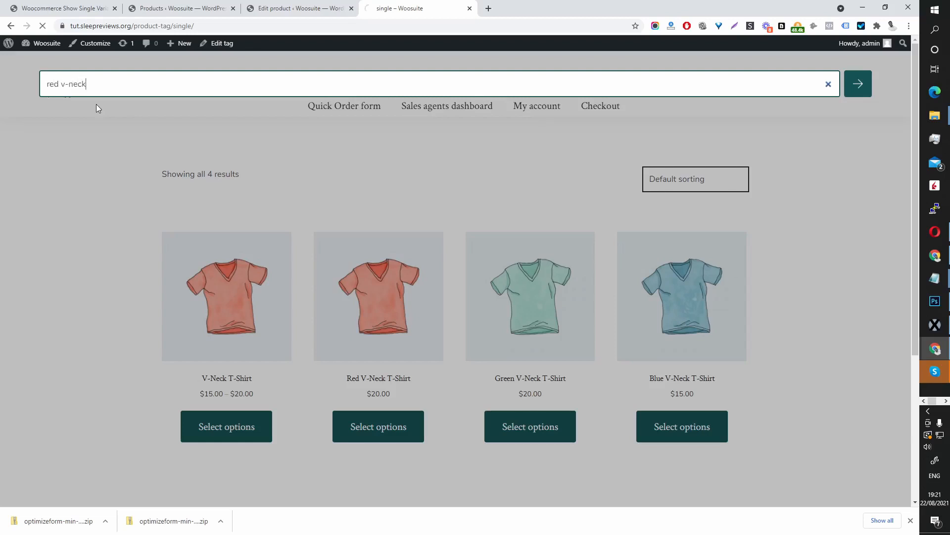
click(858, 83)
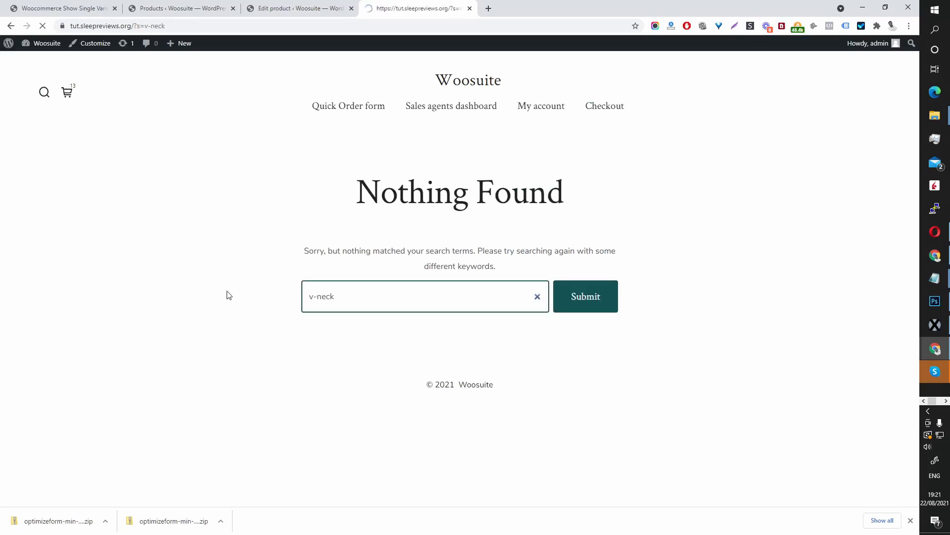
click(584, 296)
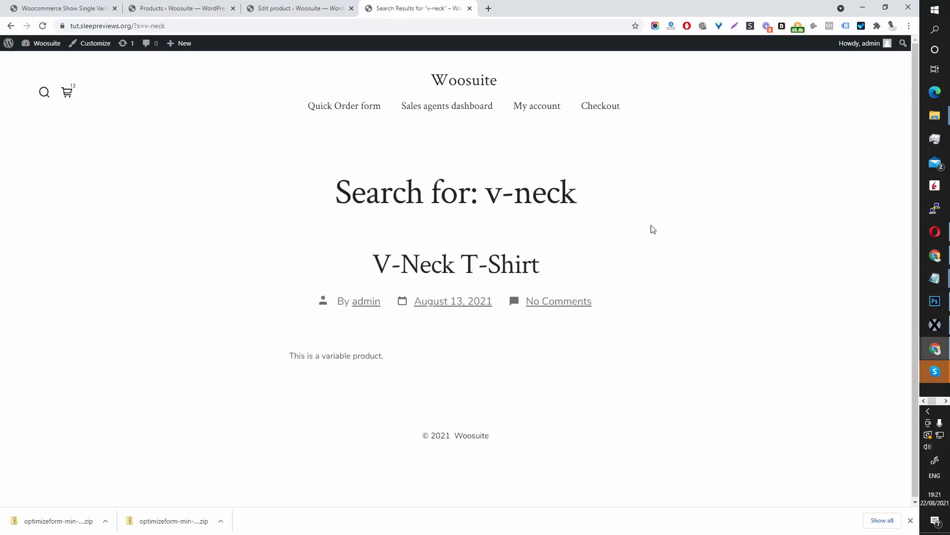
mouse_move(156, 58)
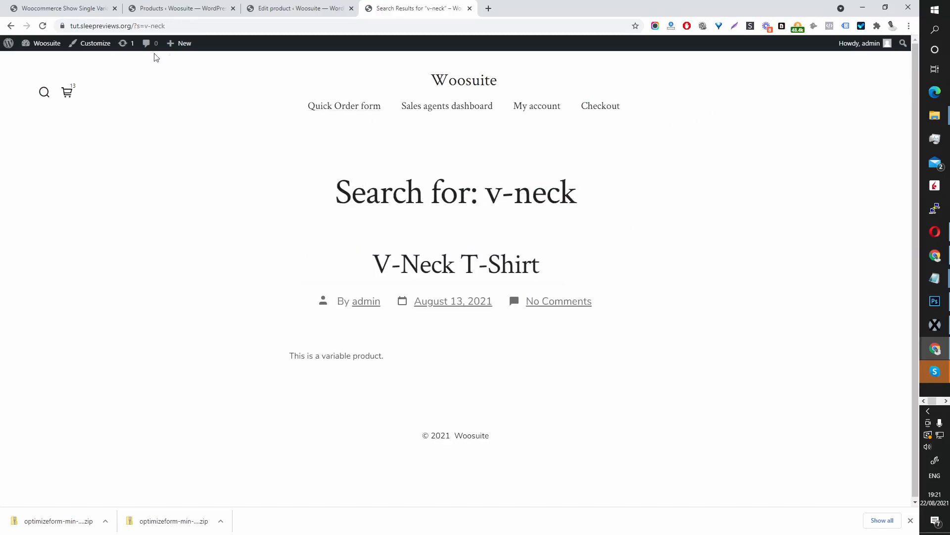
mouse_move(126, 141)
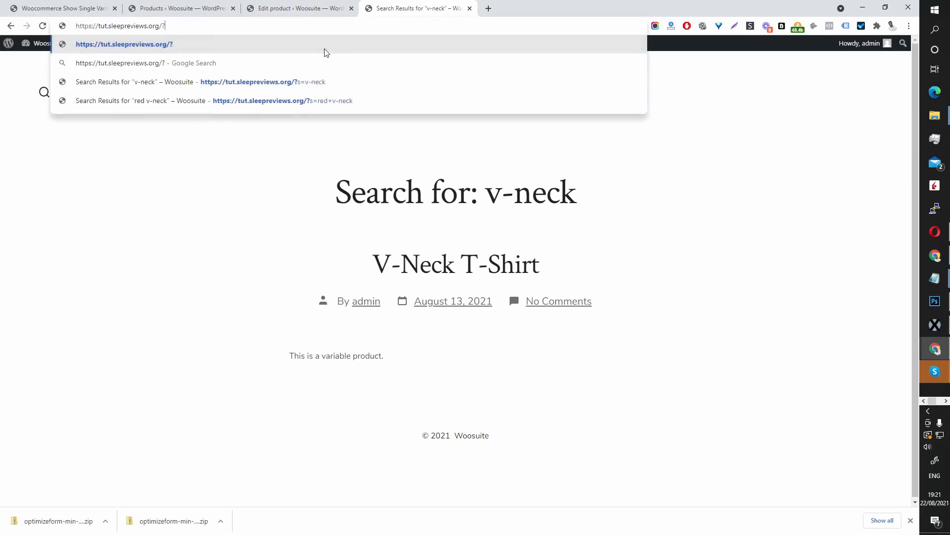
Step: Go to the /shop page and look through the 25-product grid including Fashion Bundle and Cap
text(shop/)
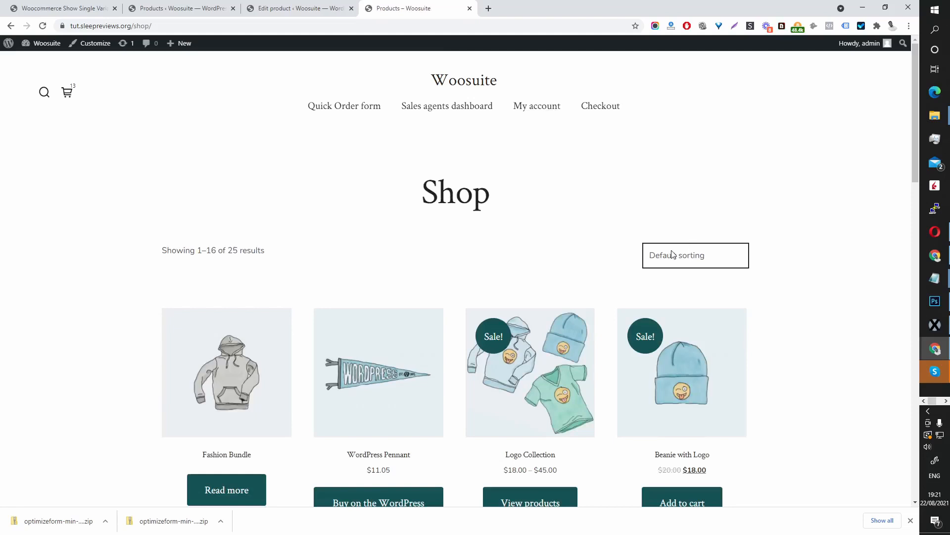
mouse_move(641, 241)
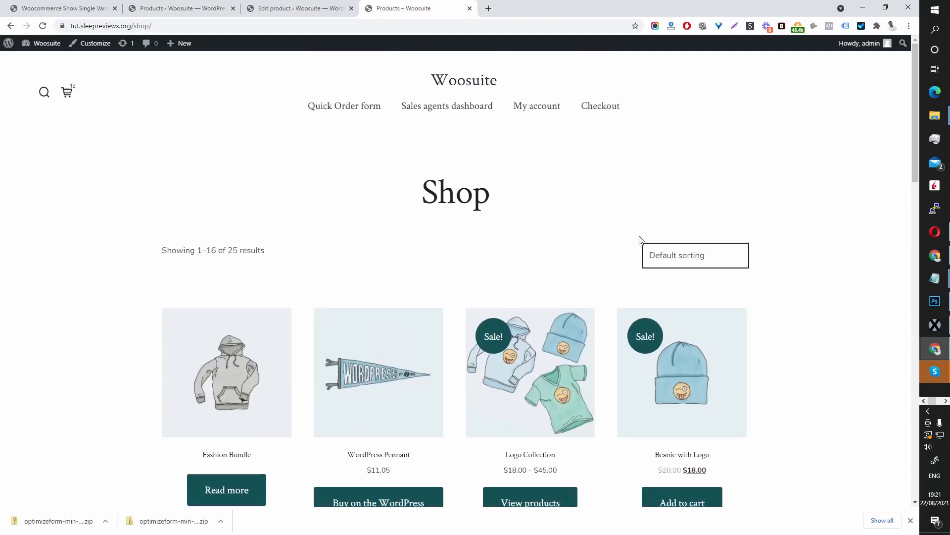
scroll(down, 3)
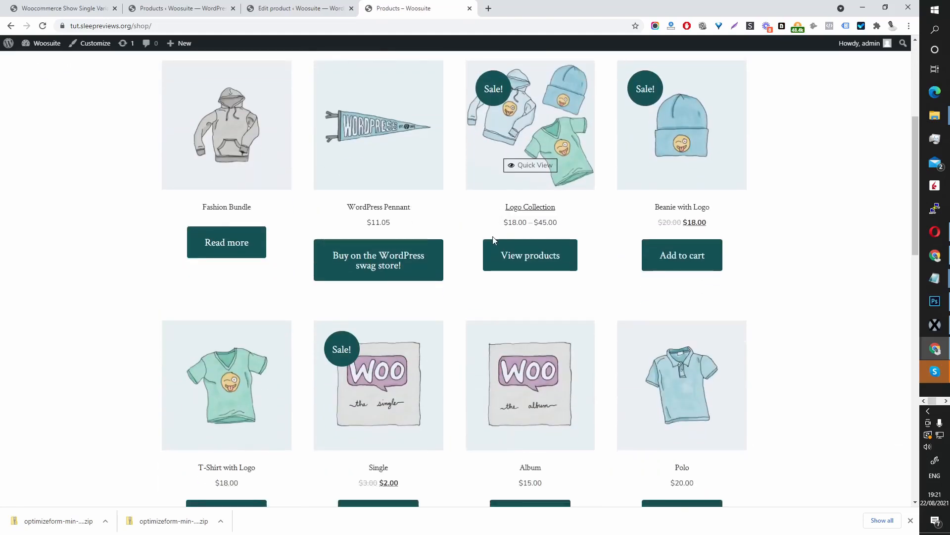
scroll(up, 3)
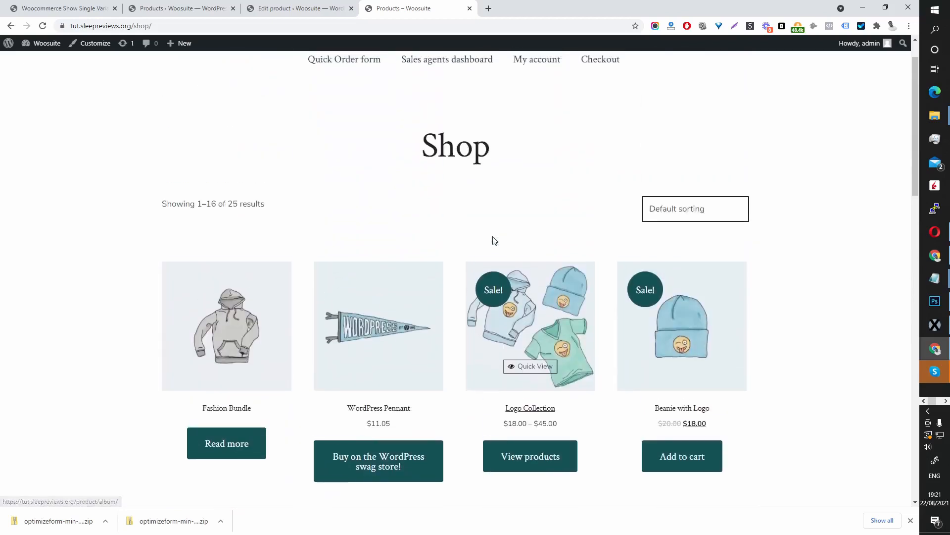
click(695, 209)
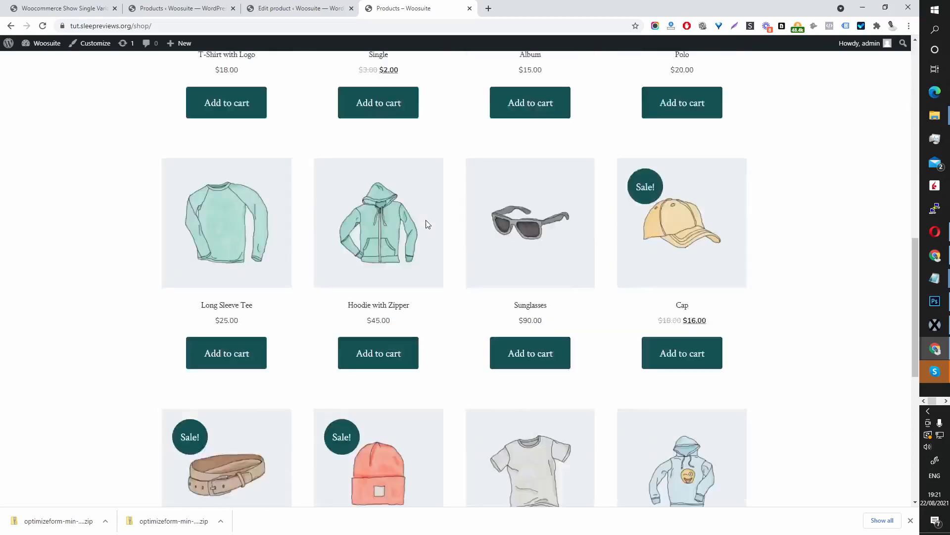
scroll(up, 3)
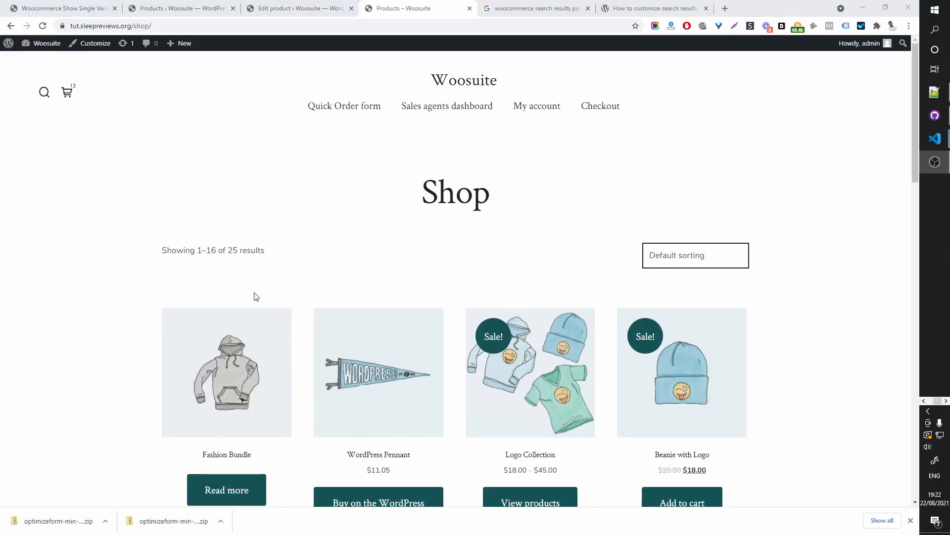
mouse_move(128, 158)
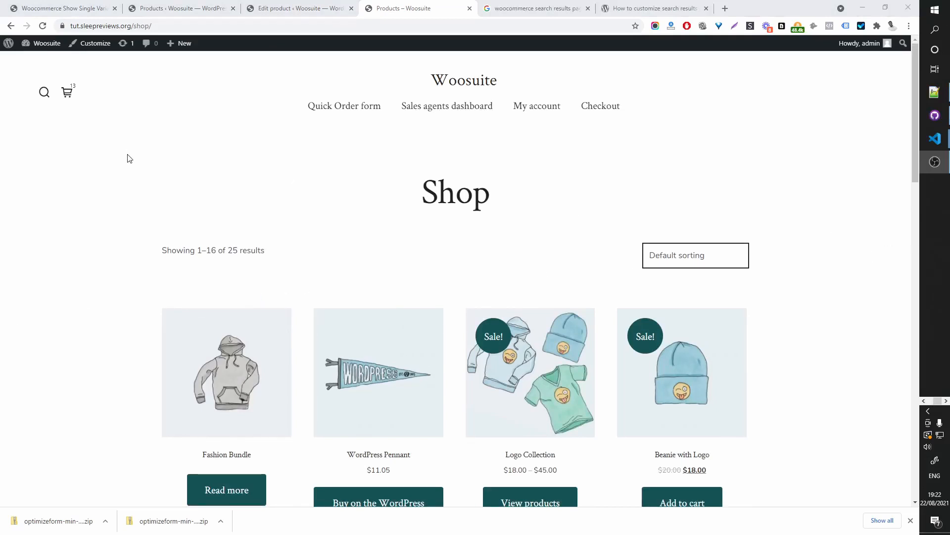
scroll(down, 3)
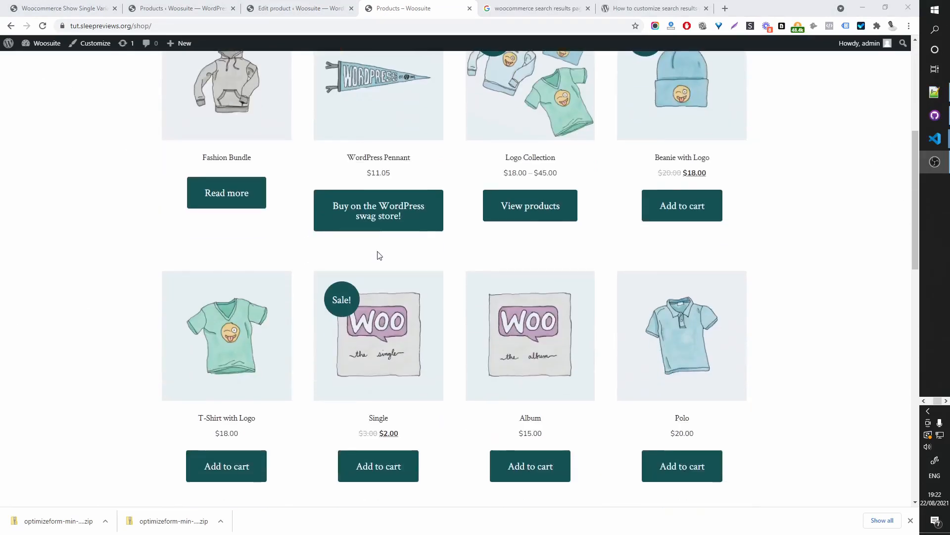
scroll(up, 3)
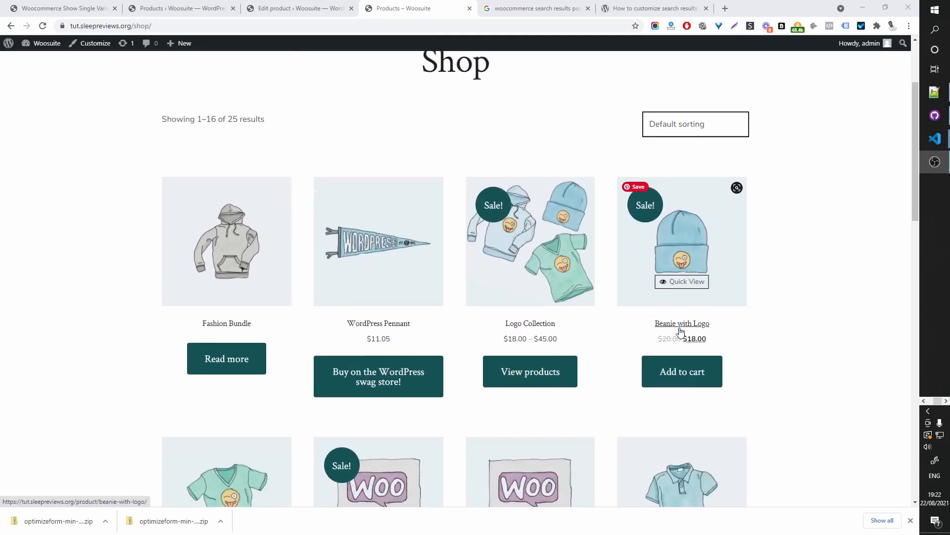
scroll(down, 3)
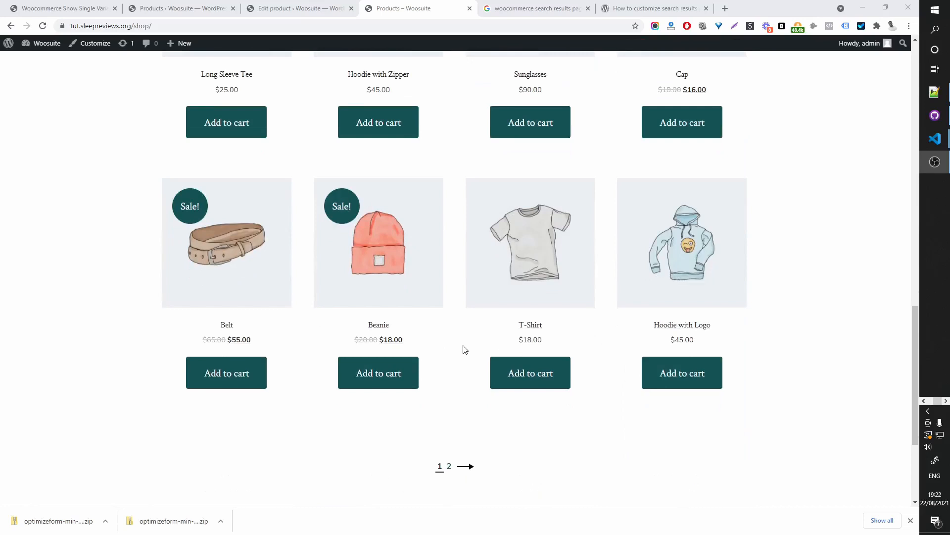
scroll(down, 3)
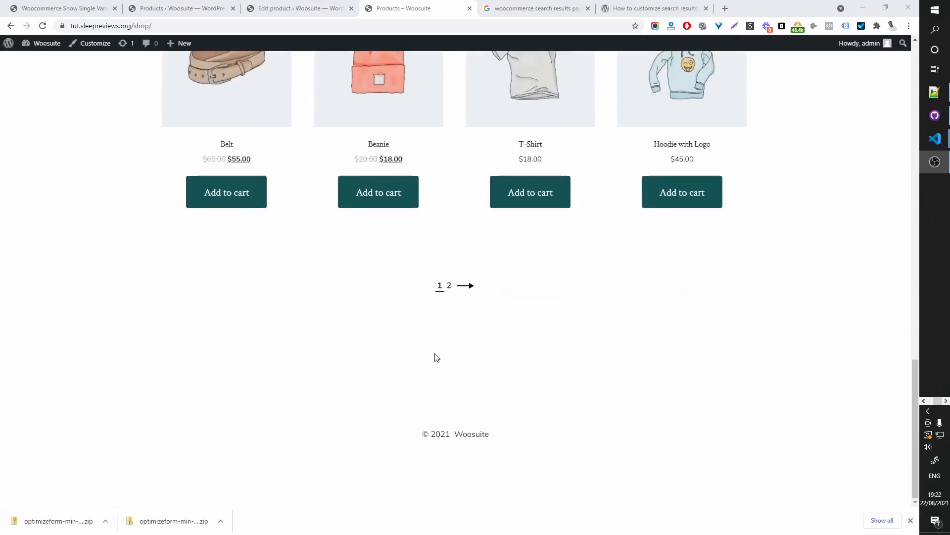
scroll(up, 3)
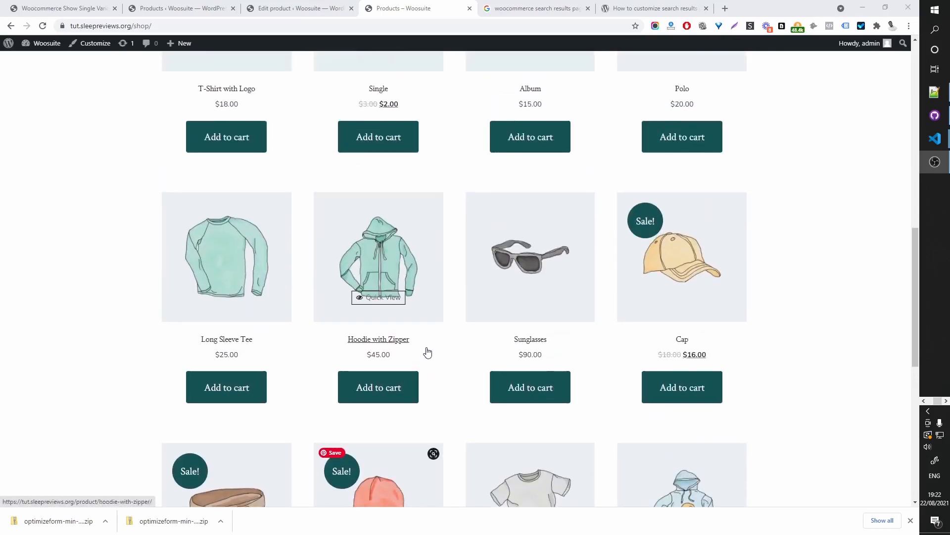
scroll(up, 3)
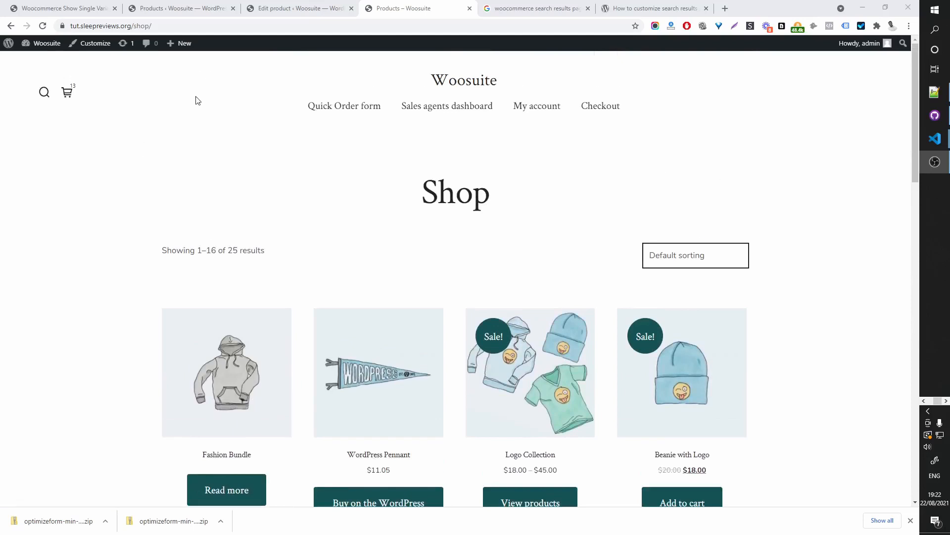
mouse_move(69, 138)
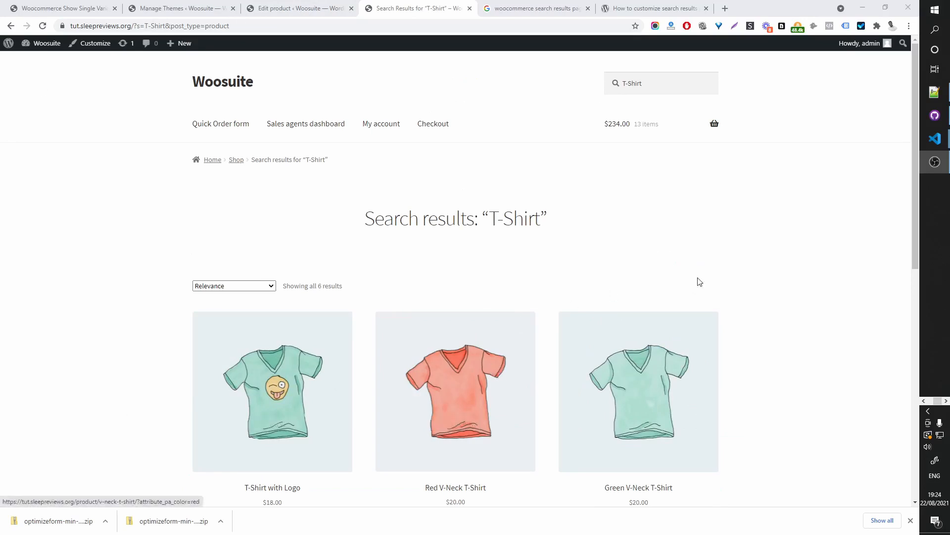
mouse_move(506, 273)
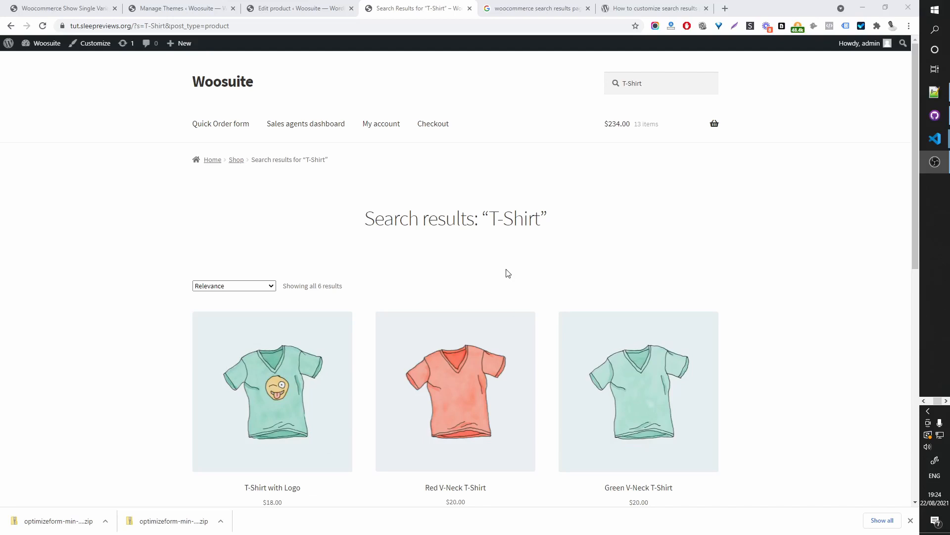
mouse_move(657, 83)
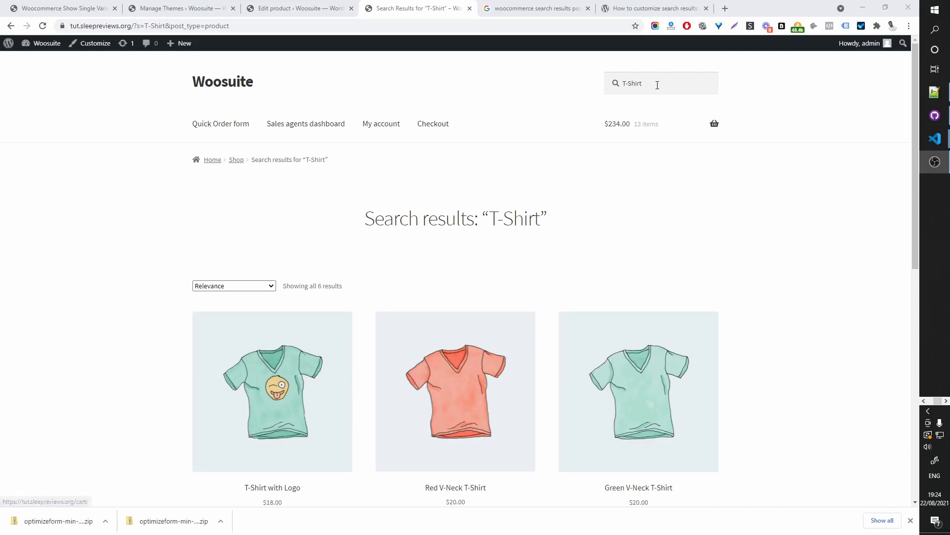
Step: Search the shop for 'red T-Shirt' and open the V-Neck T-Shirt result with Red preselected
click(660, 84)
text(red)
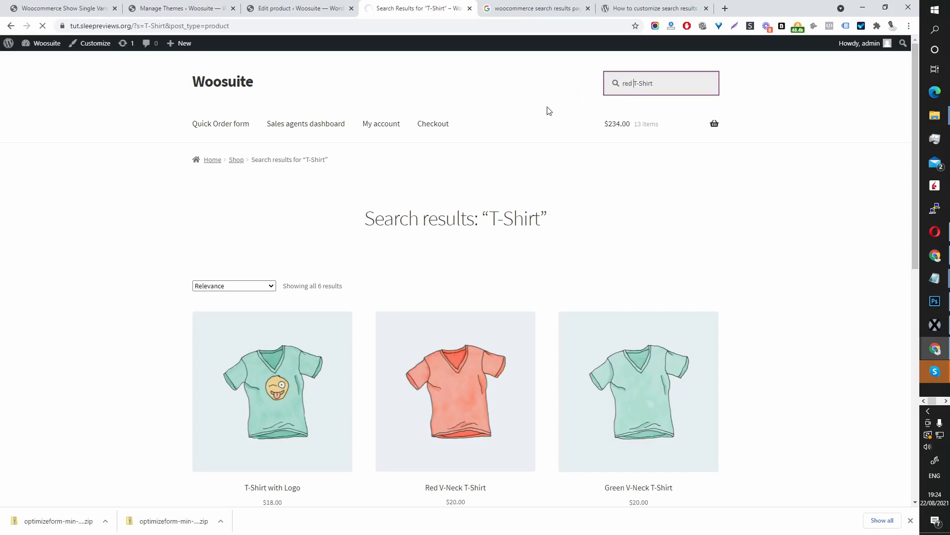
mouse_move(544, 144)
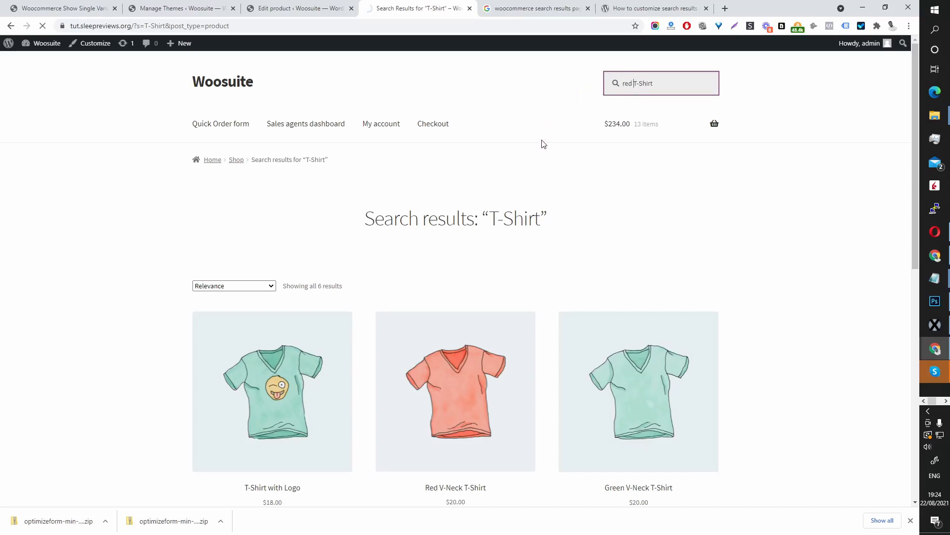
click(456, 390)
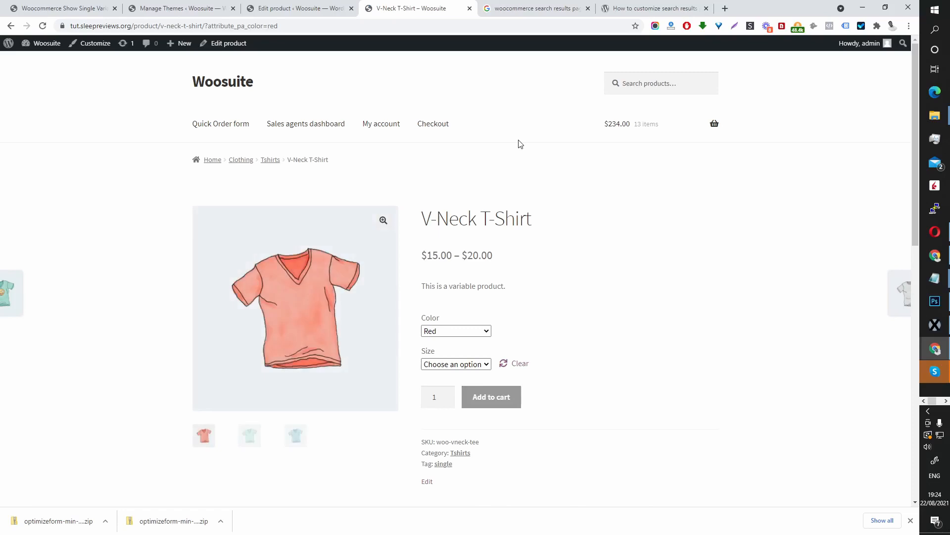
mouse_move(485, 238)
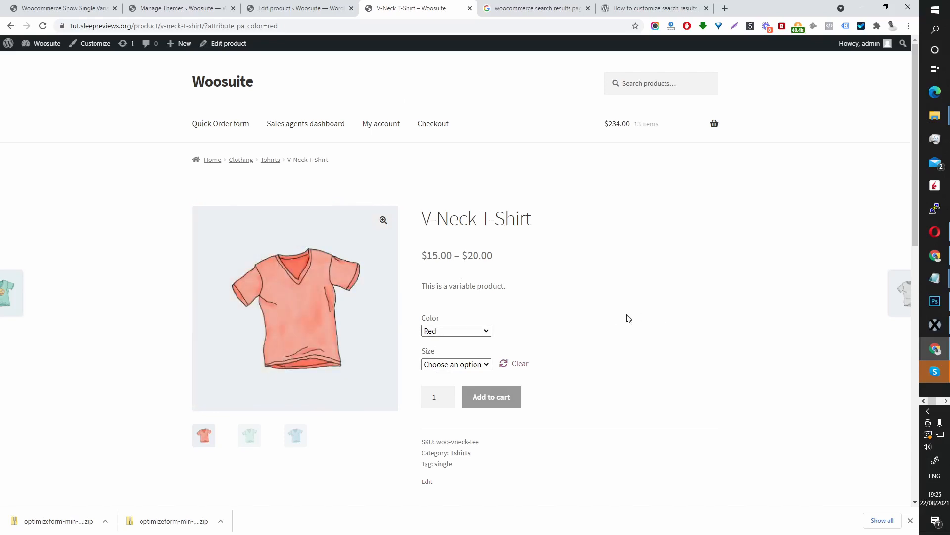
mouse_move(561, 364)
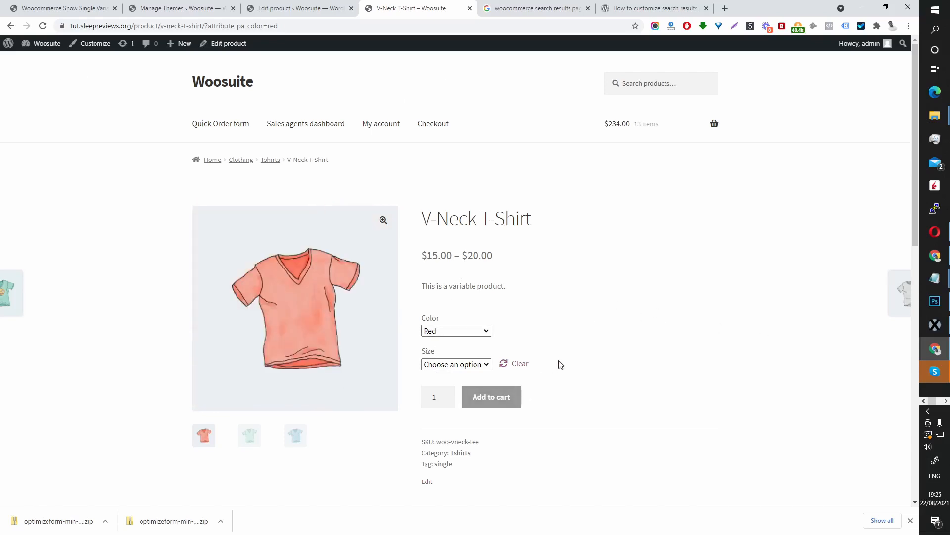
Step: Reset the V-Neck T-Shirt's Color to 'Choose an option' and view its green gallery image
click(456, 331)
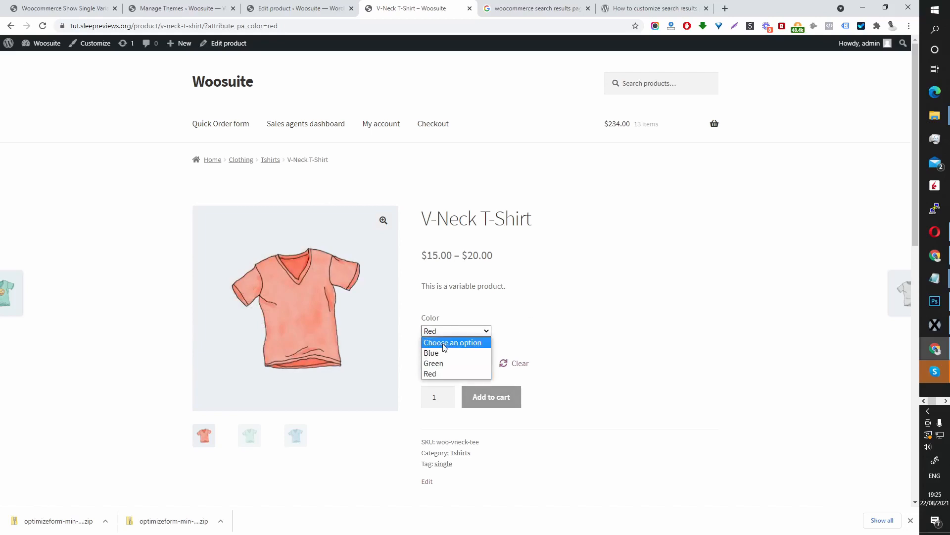
click(453, 341)
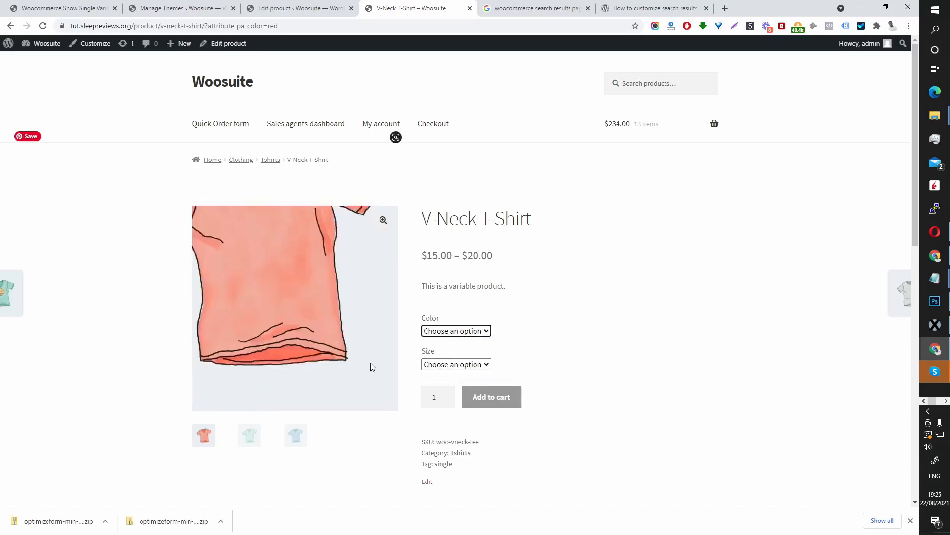
scroll(down, 3)
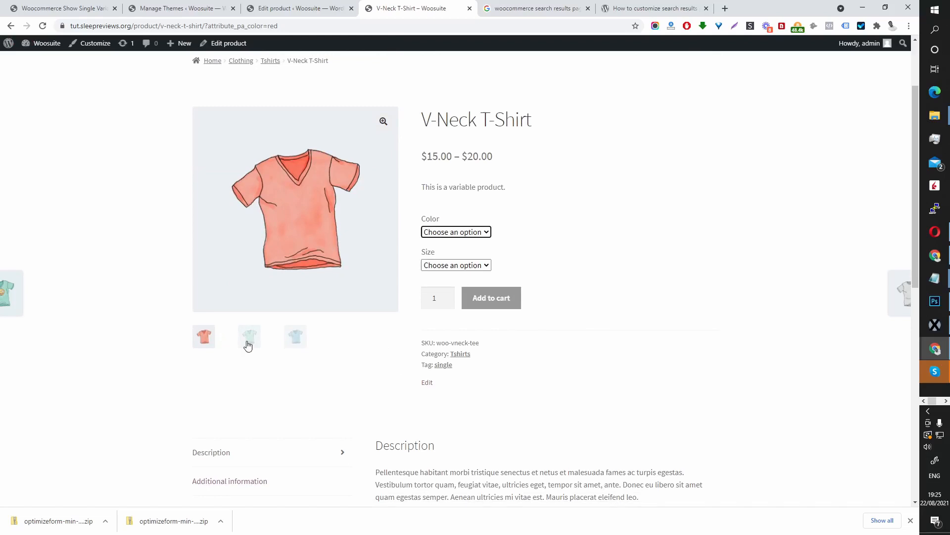
click(250, 336)
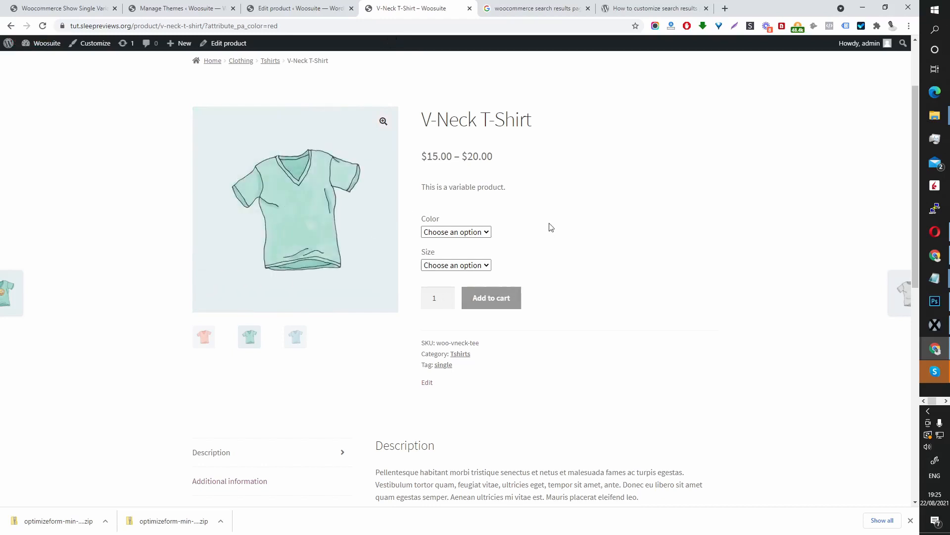
mouse_move(450, 193)
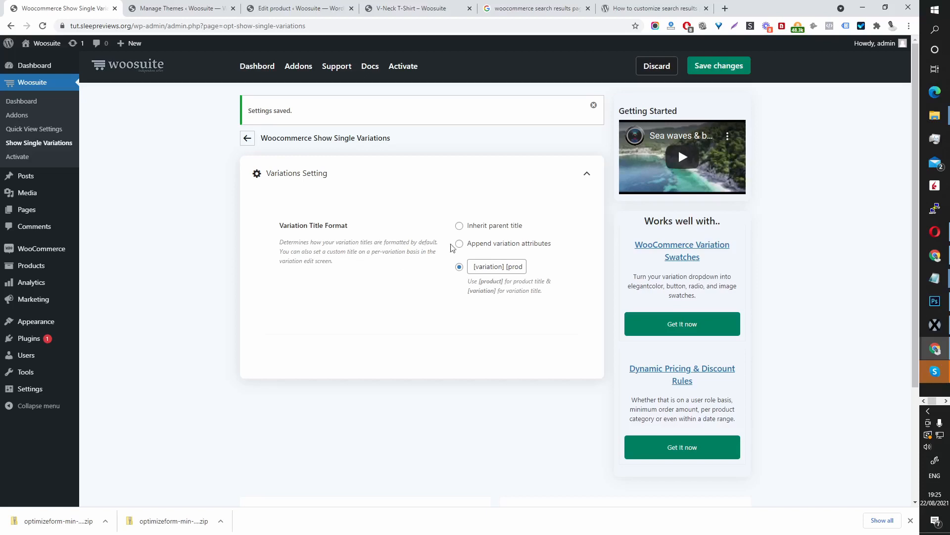
Step: Return to the V-Neck T-Shirt page and follow its Tshirts breadcrumb link
click(418, 8)
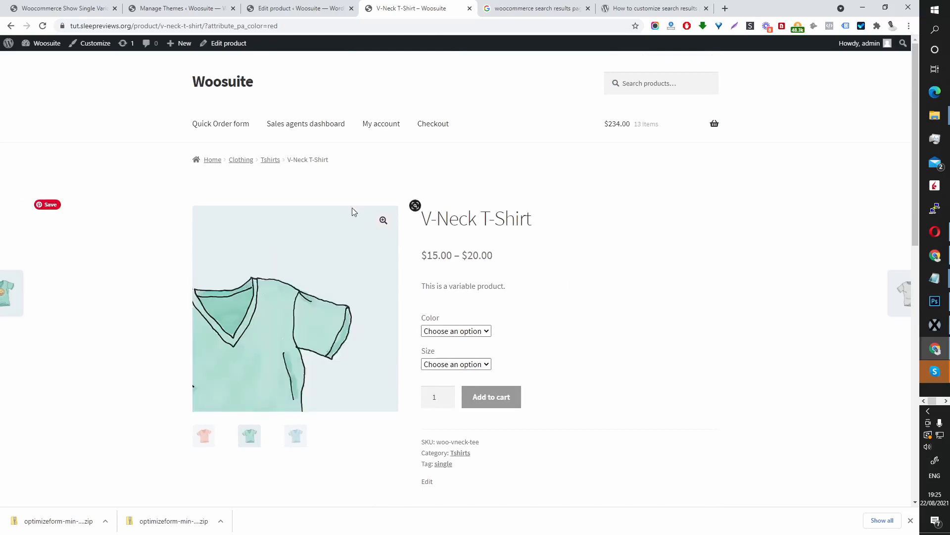
click(269, 159)
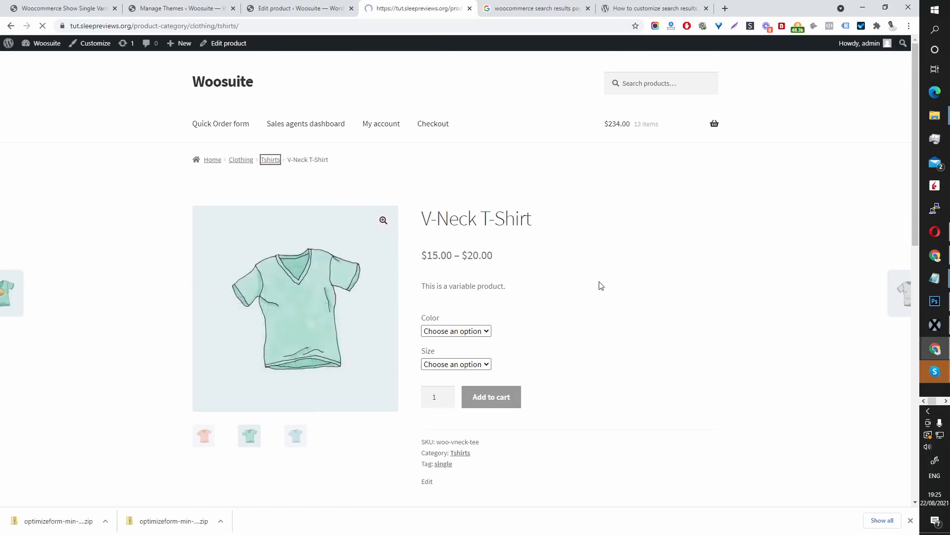
Step: Browse the 8-product Tshirts category listing Red, Green and Blue V-Neck T-Shirts separately
click(269, 160)
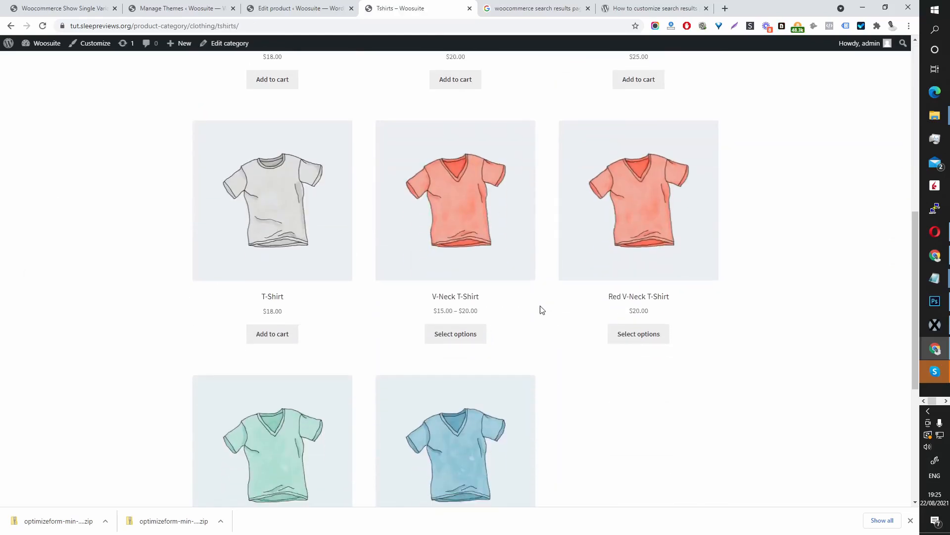
mouse_move(798, 256)
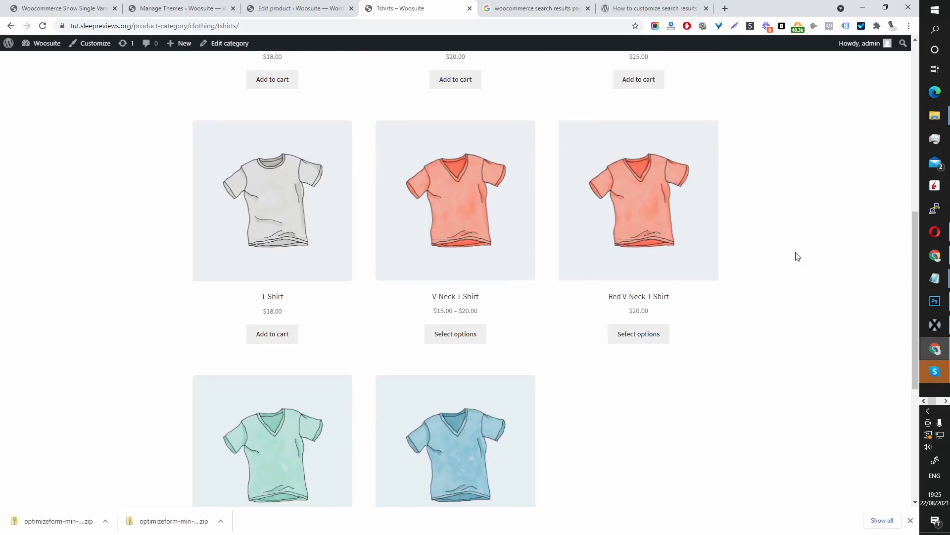
scroll(down, 3)
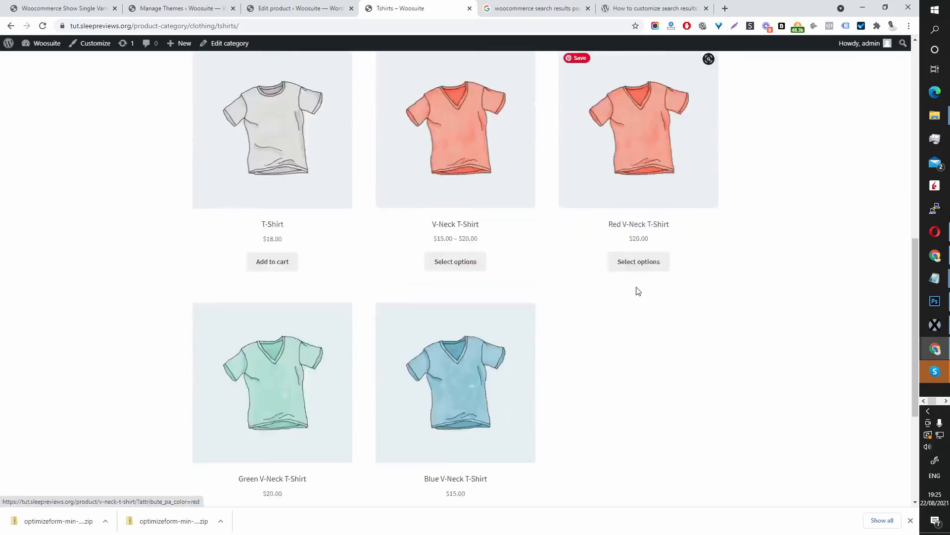
scroll(down, 3)
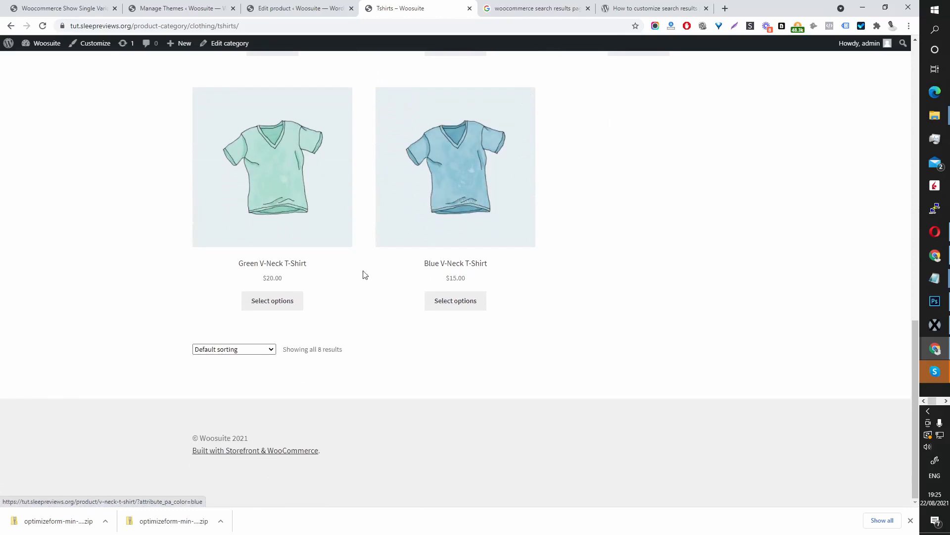
scroll(up, 3)
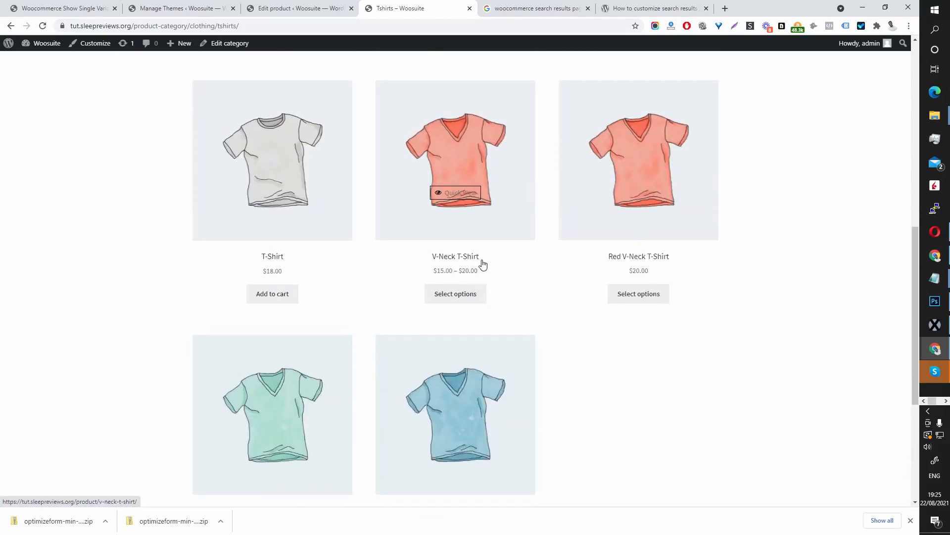
scroll(down, 3)
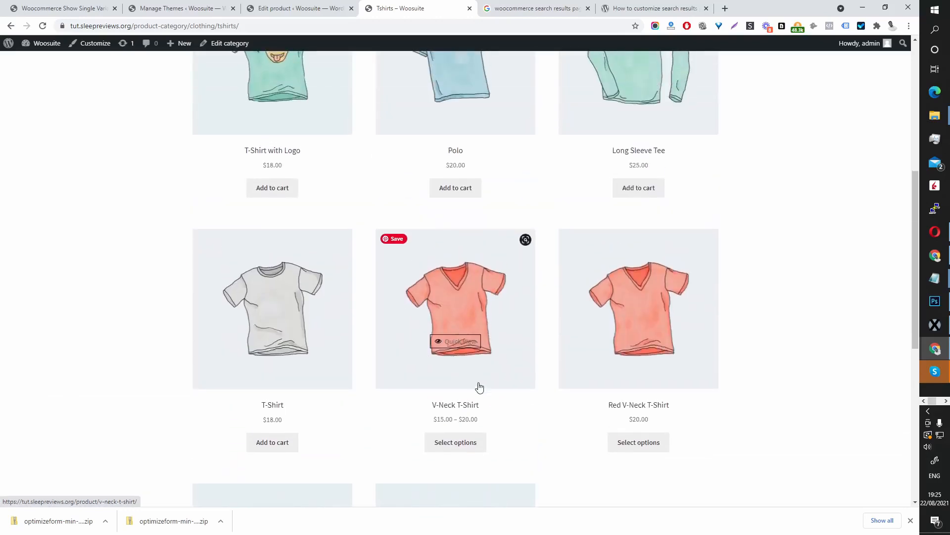
mouse_move(533, 426)
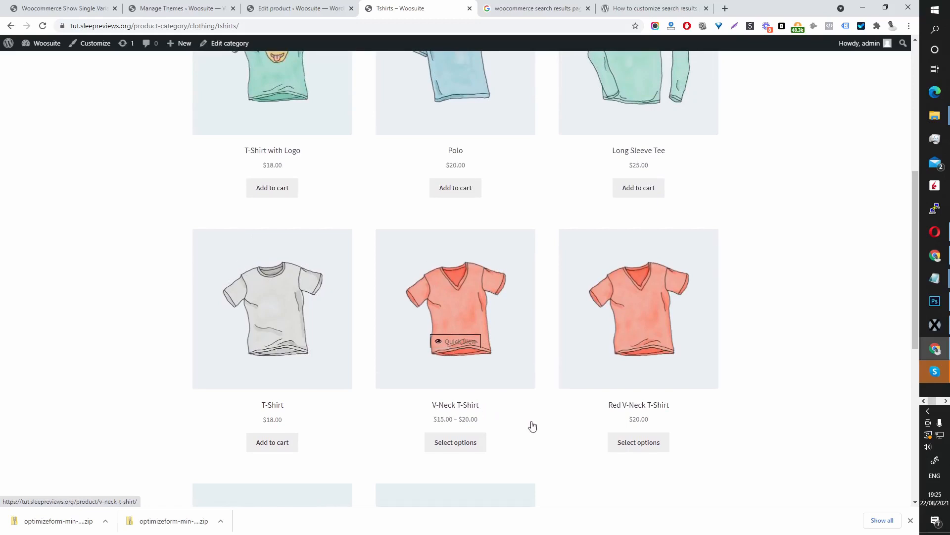
scroll(down, 3)
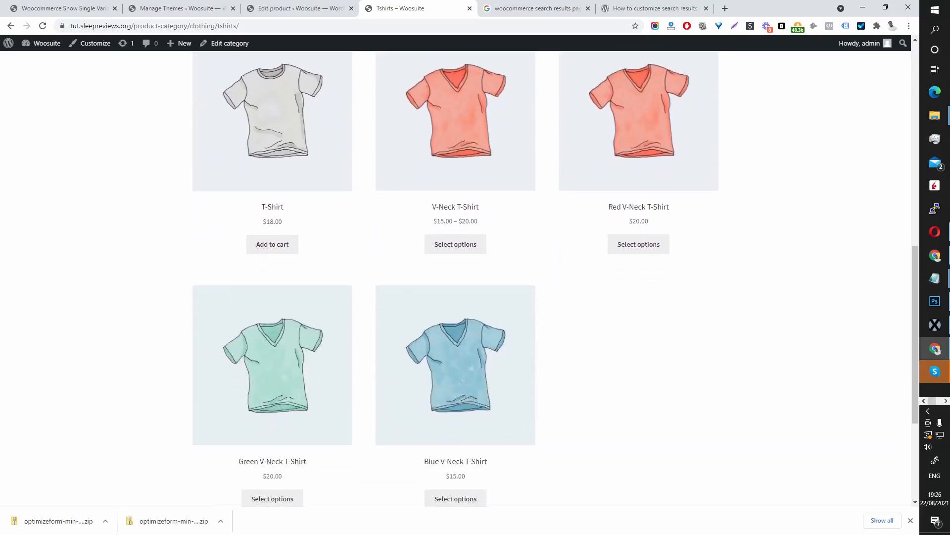
scroll(up, 3)
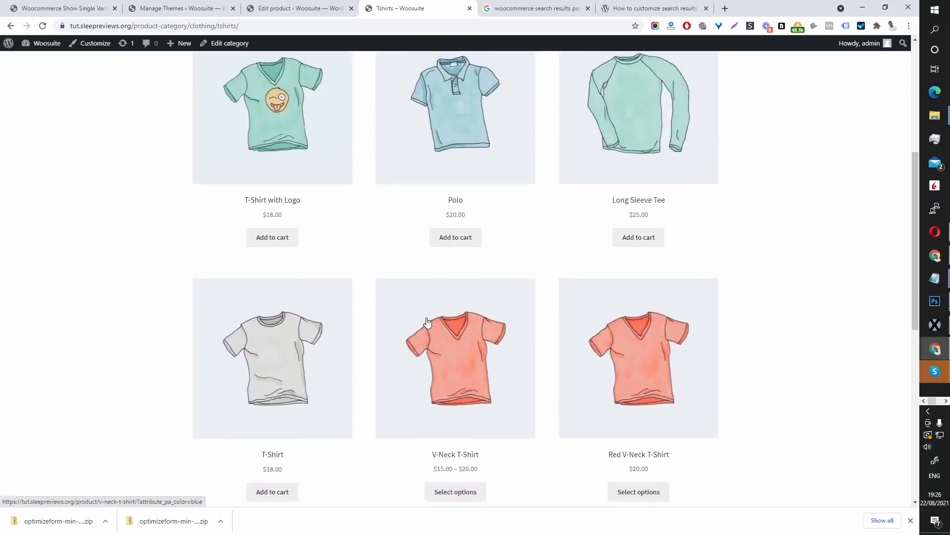
scroll(up, 3)
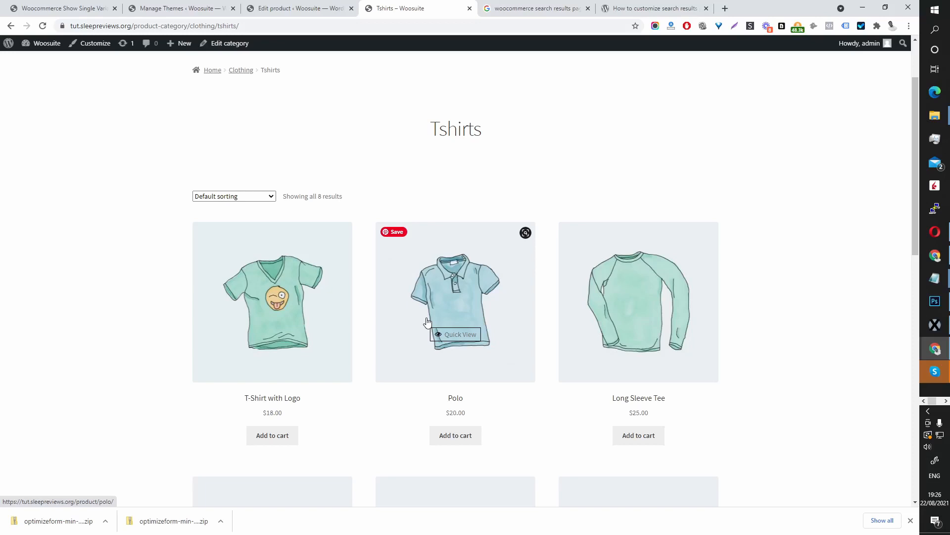
mouse_move(418, 308)
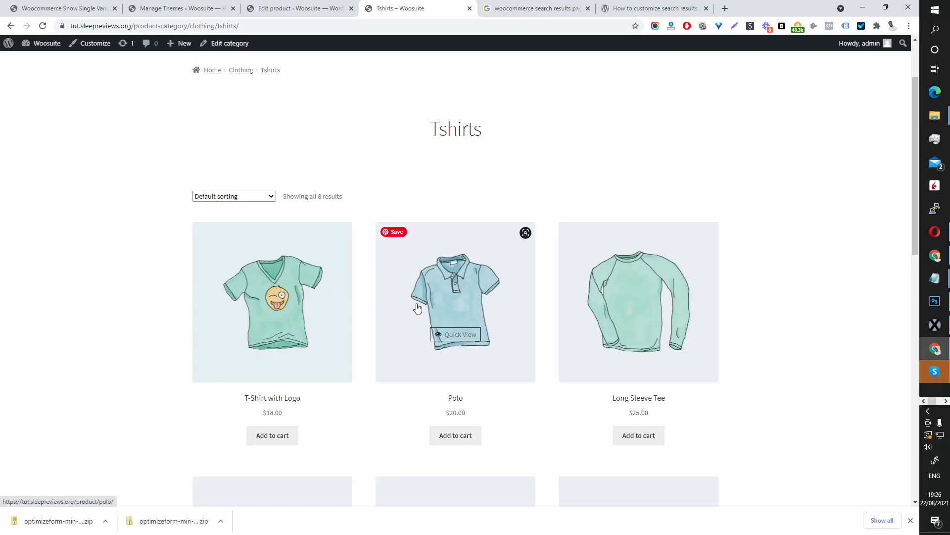